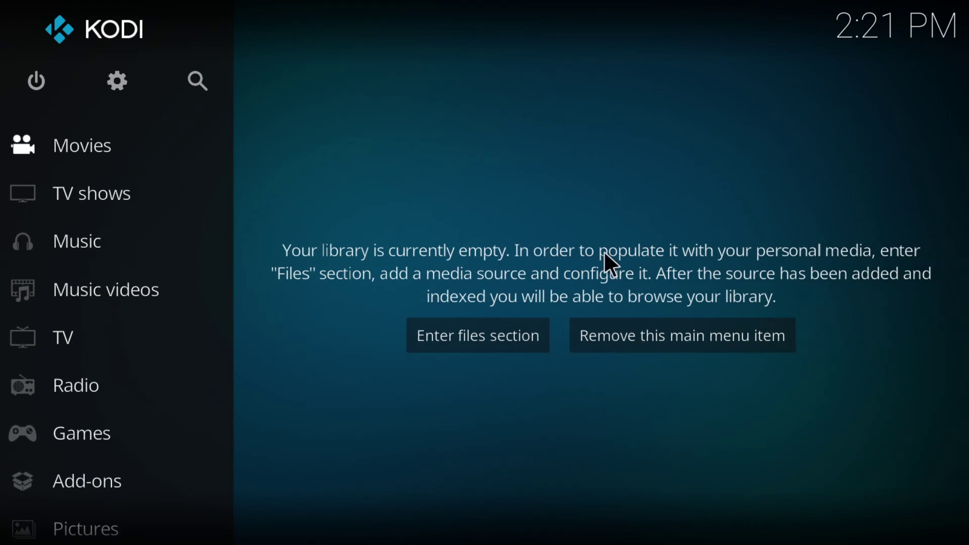
pyautogui.moveTo(877, 262)
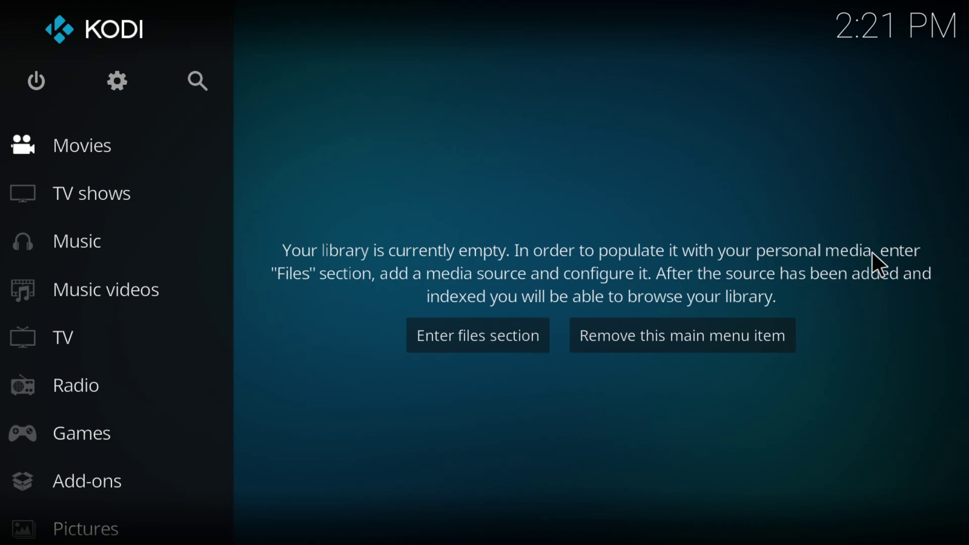
pyautogui.moveTo(482, 303)
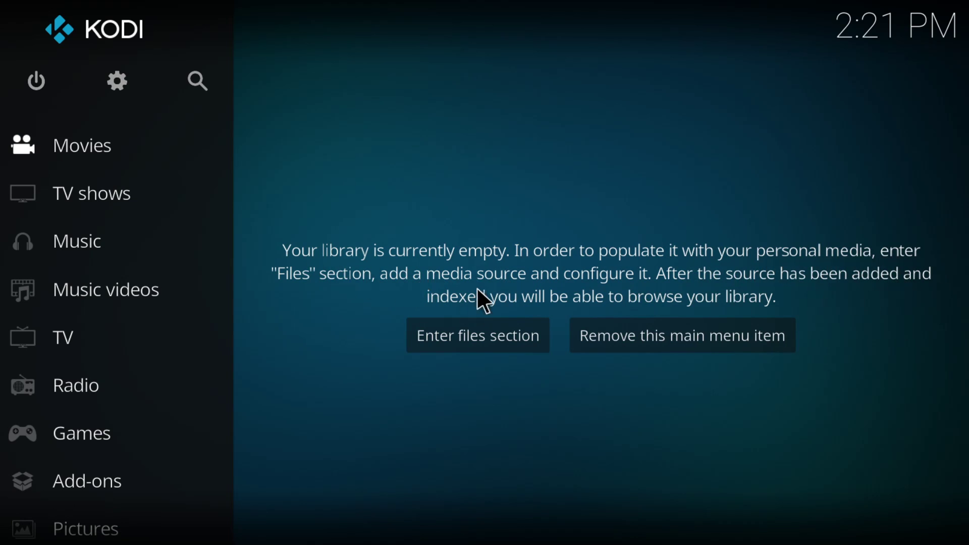
pyautogui.moveTo(652, 294)
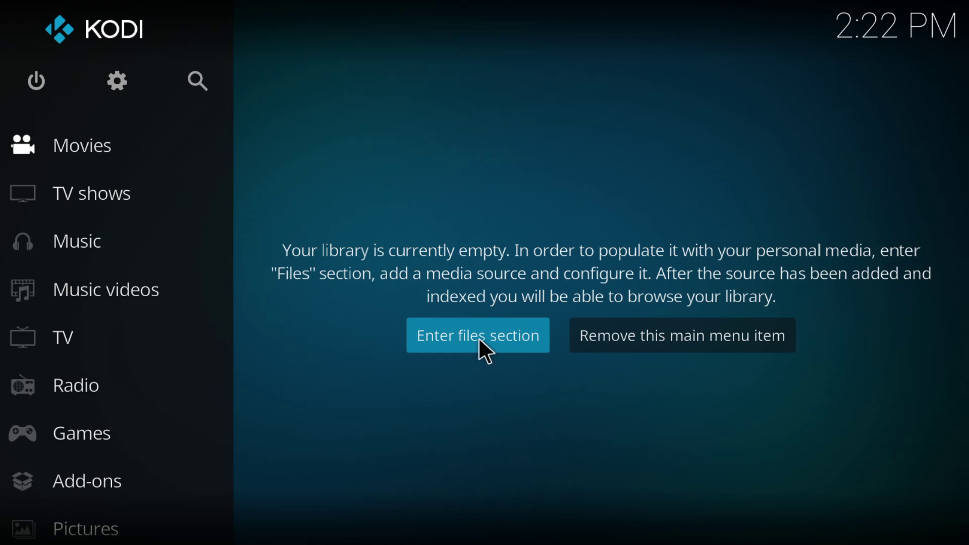
# - Go from the empty library's 'Enter files section' prompt into the video Files list
pyautogui.click(477, 335)
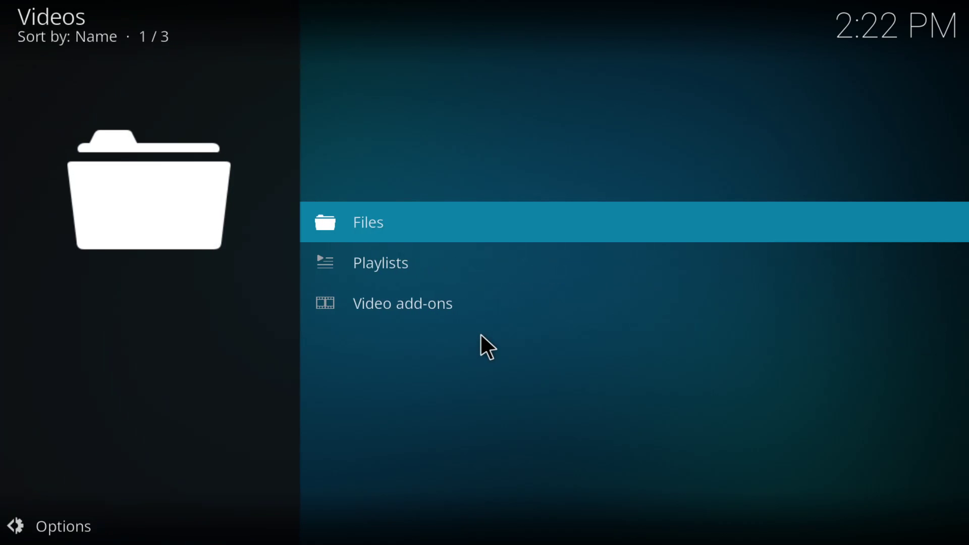
pyautogui.click(401, 303)
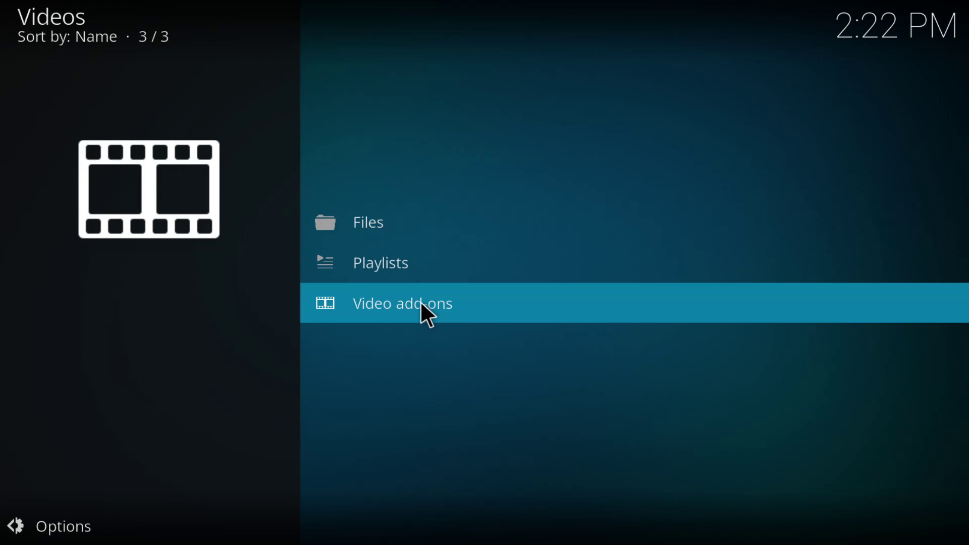
pyautogui.moveTo(389, 223)
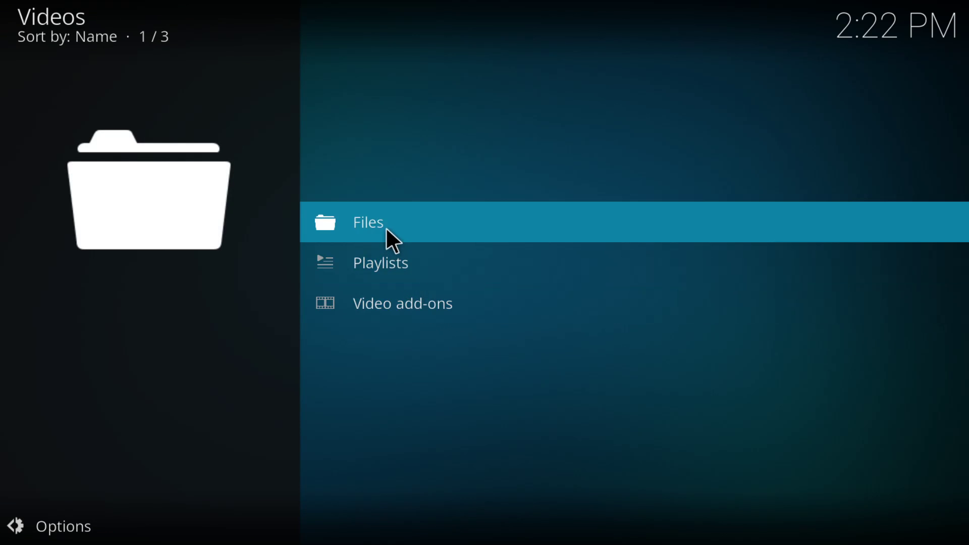
pyautogui.click(368, 222)
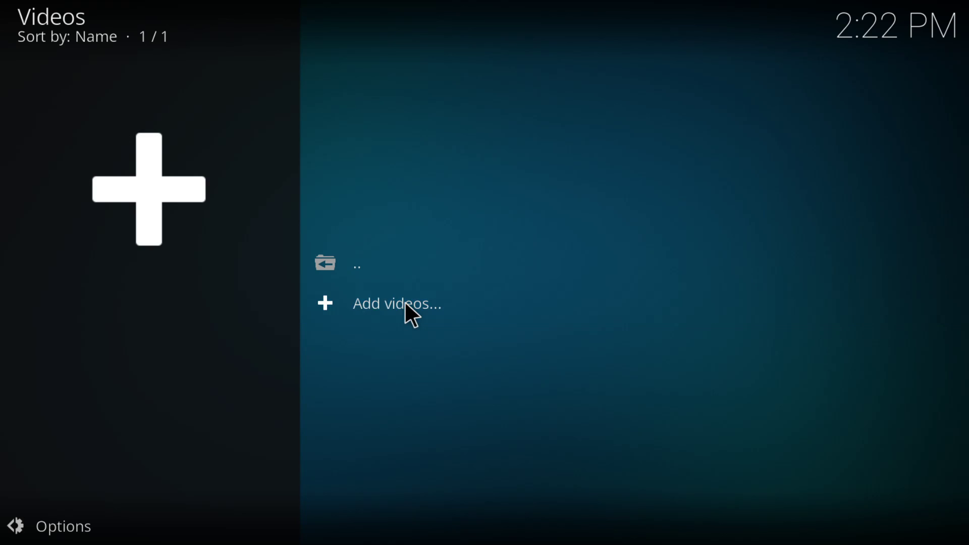
# - Open the empty Add video source dialog via 'Add videos...'
pyautogui.click(395, 303)
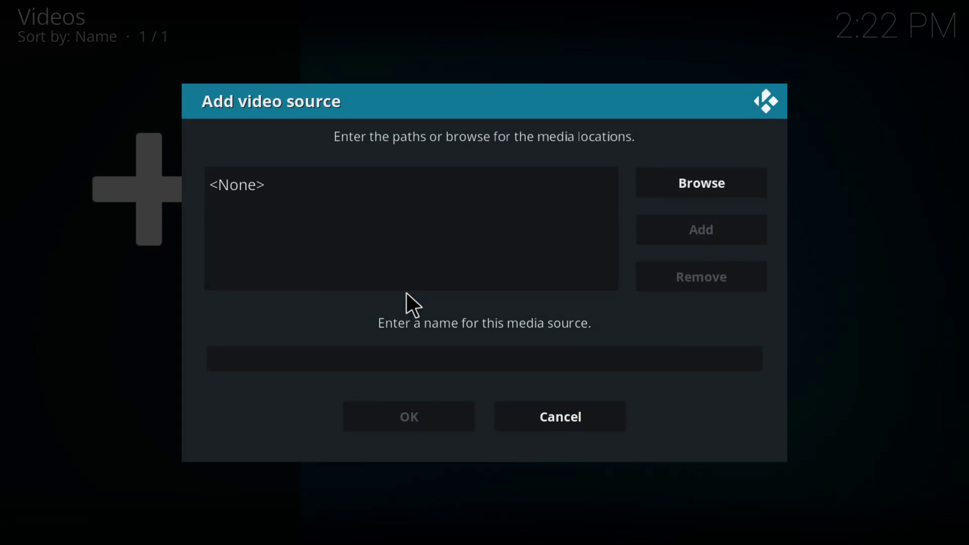
pyautogui.click(410, 184)
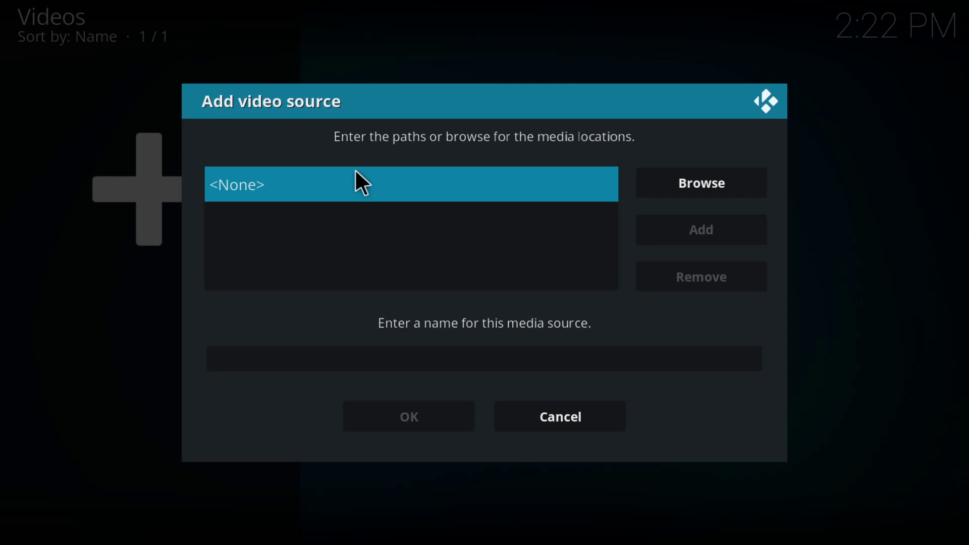
pyautogui.moveTo(700, 182)
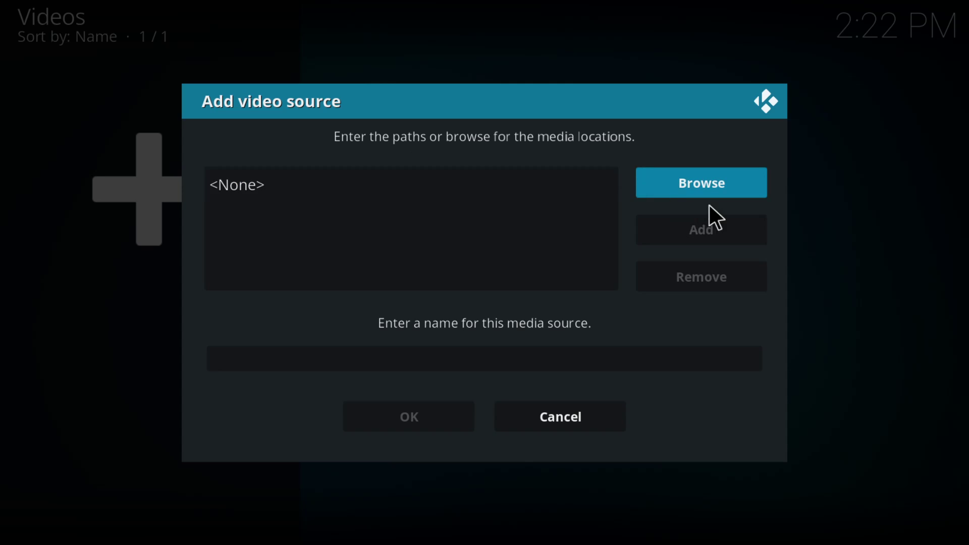
# - Browse from Add video source to the Browse for new share list of drives and network locations
pyautogui.click(700, 182)
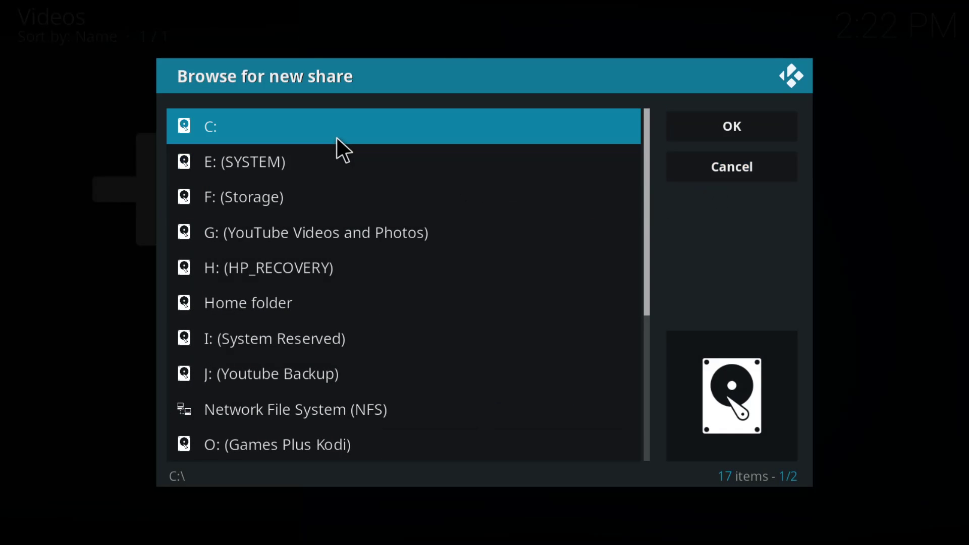
pyautogui.moveTo(310, 136)
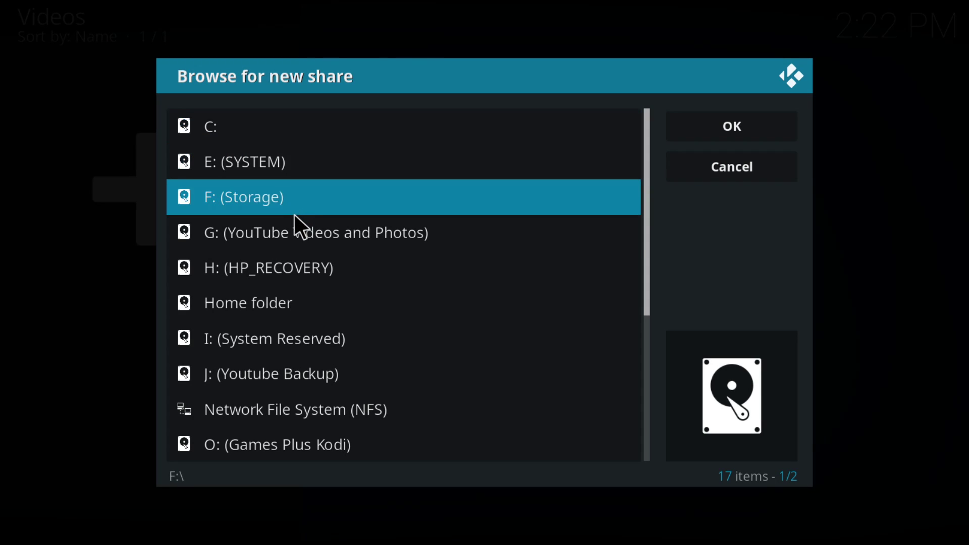
pyautogui.click(210, 126)
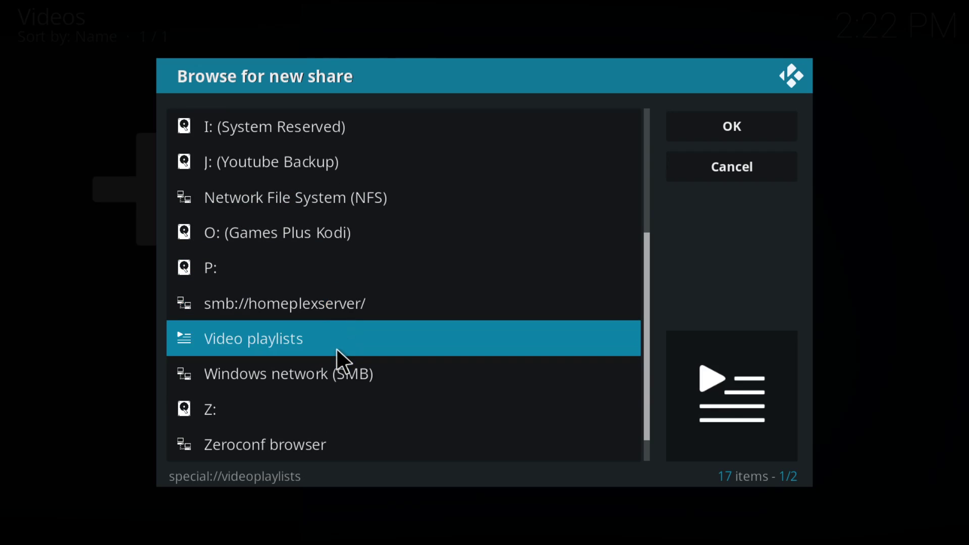
pyautogui.click(284, 303)
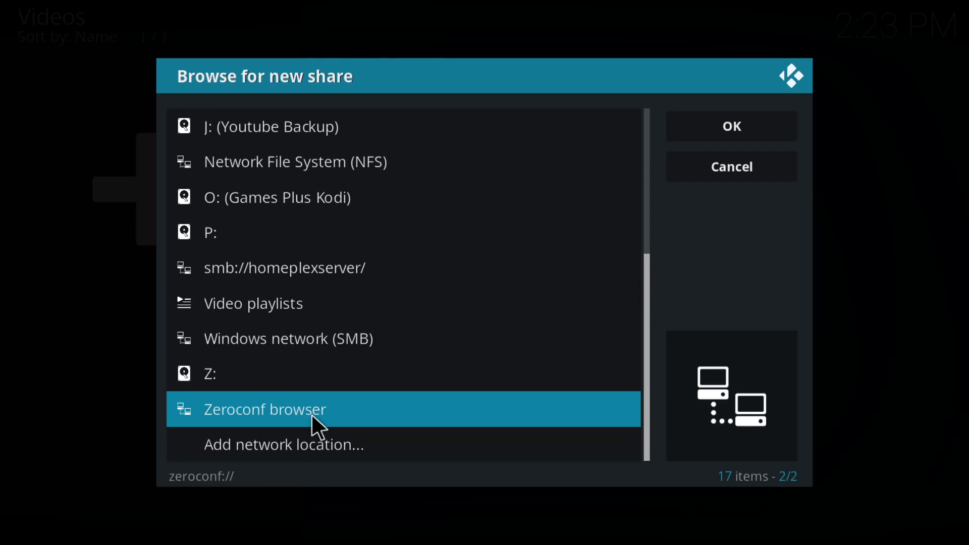
# - Add a network location, cycling protocol past the web and WebDAV options to FTP server
pyautogui.click(282, 444)
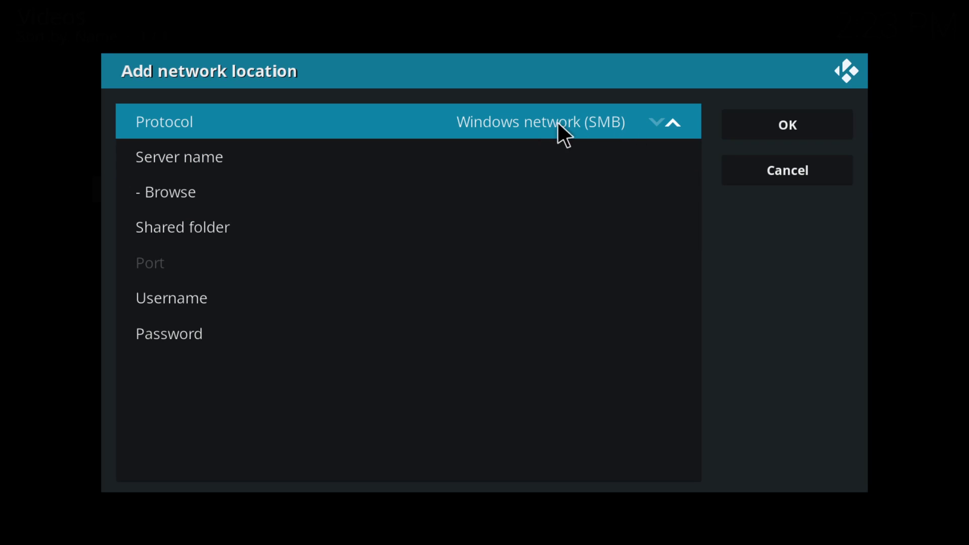
pyautogui.moveTo(671, 133)
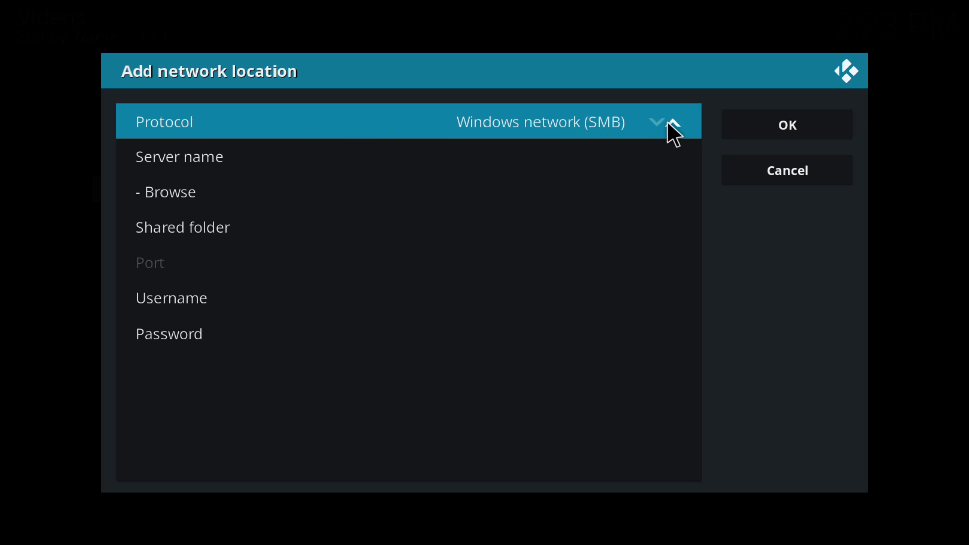
pyautogui.click(658, 121)
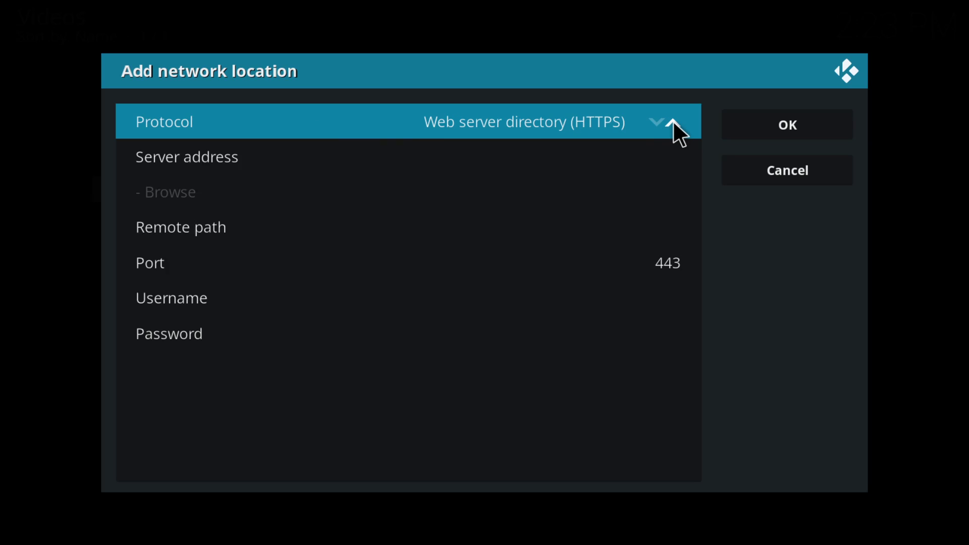
pyautogui.click(658, 121)
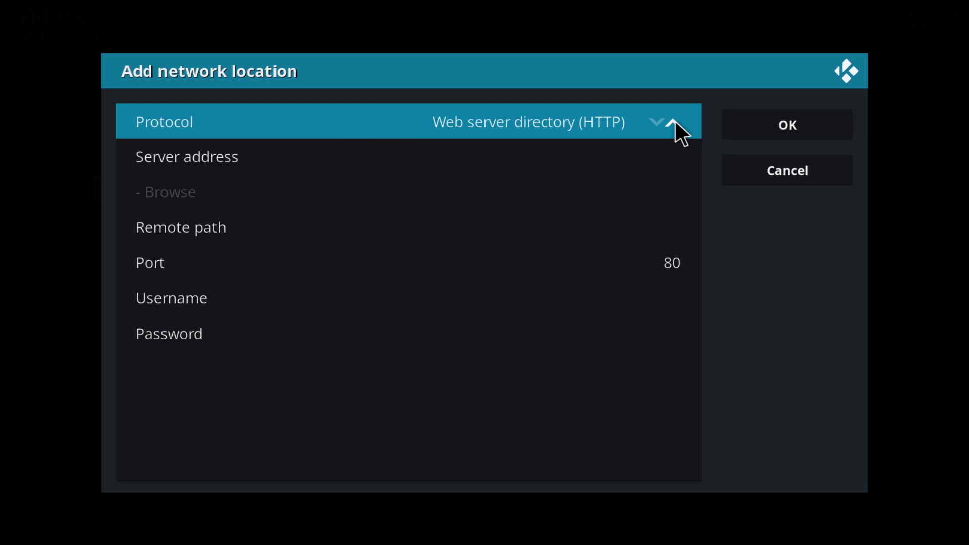
pyautogui.click(657, 121)
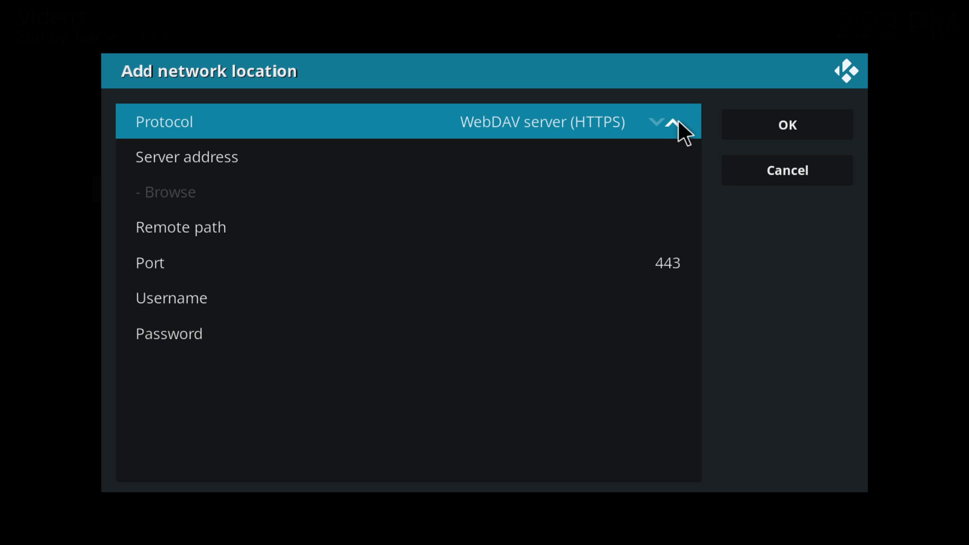
pyautogui.click(659, 122)
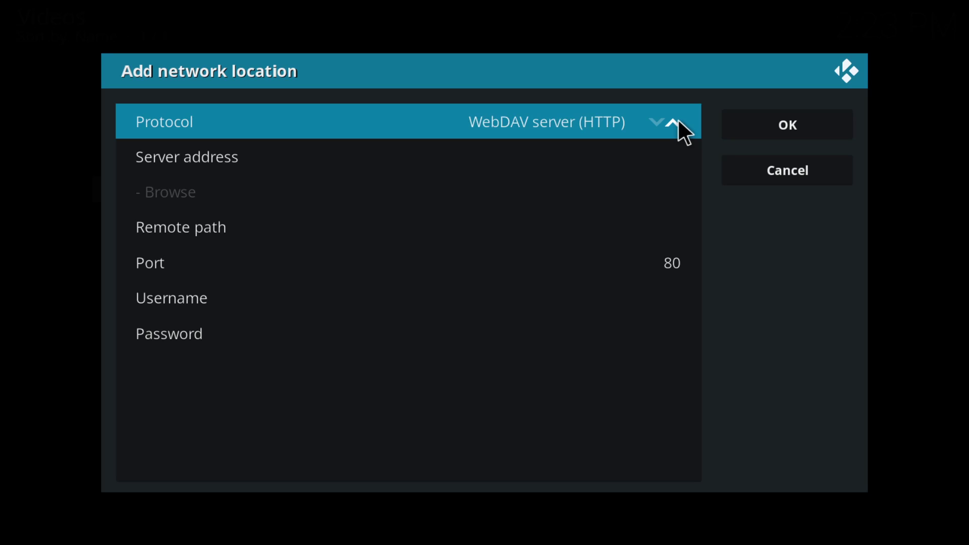
pyautogui.click(658, 122)
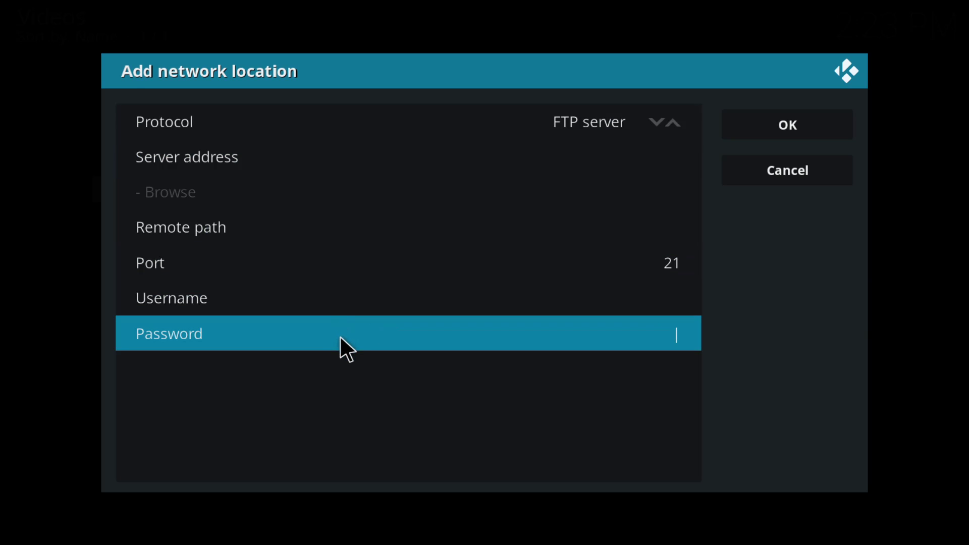
pyautogui.moveTo(361, 343)
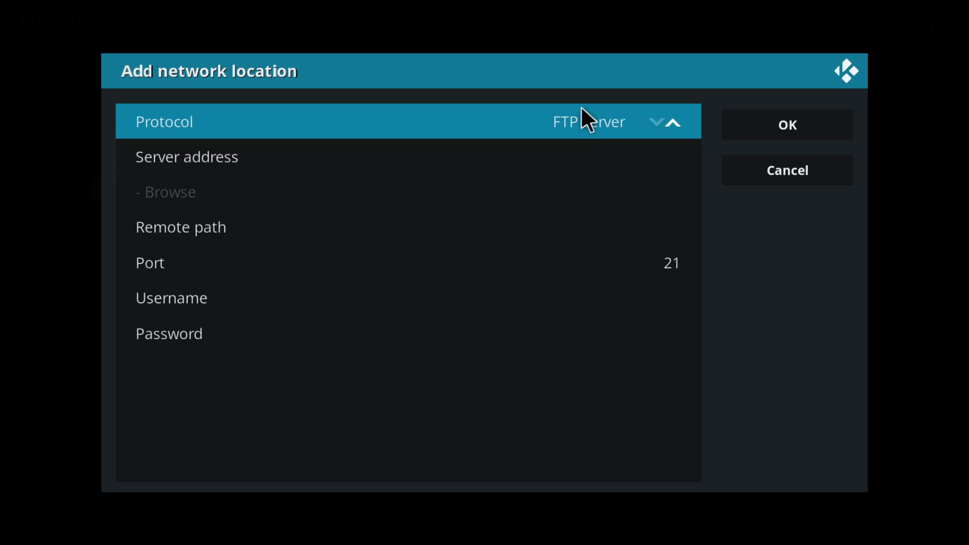
pyautogui.click(408, 156)
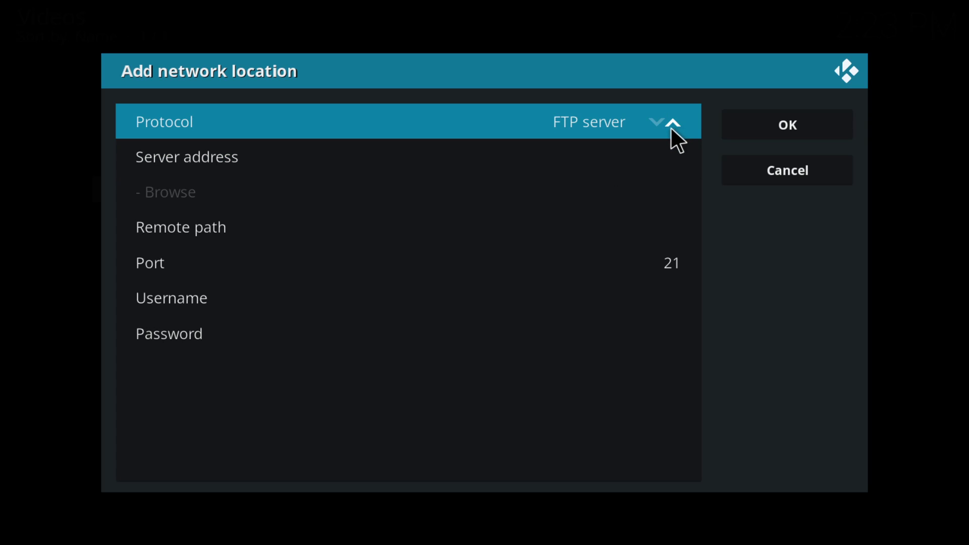
pyautogui.moveTo(673, 137)
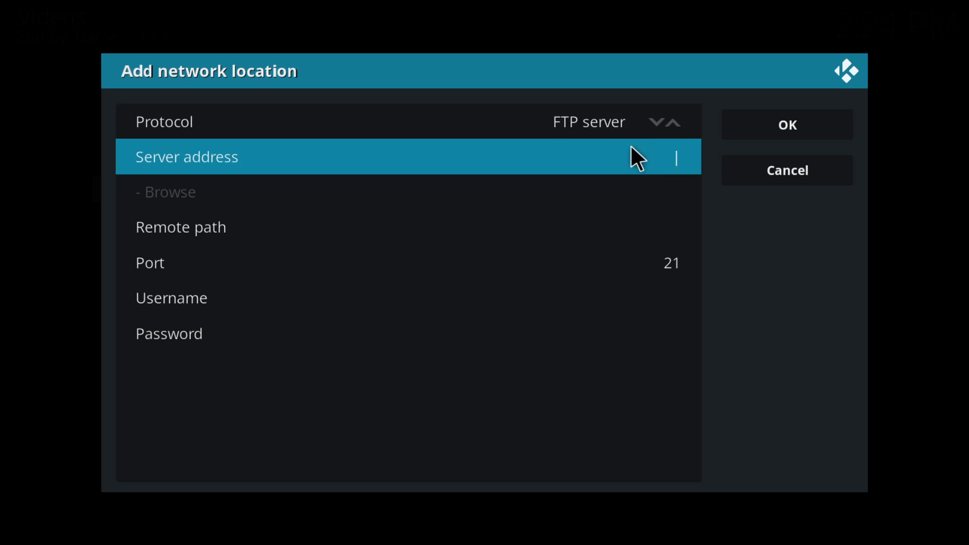
pyautogui.moveTo(337, 185)
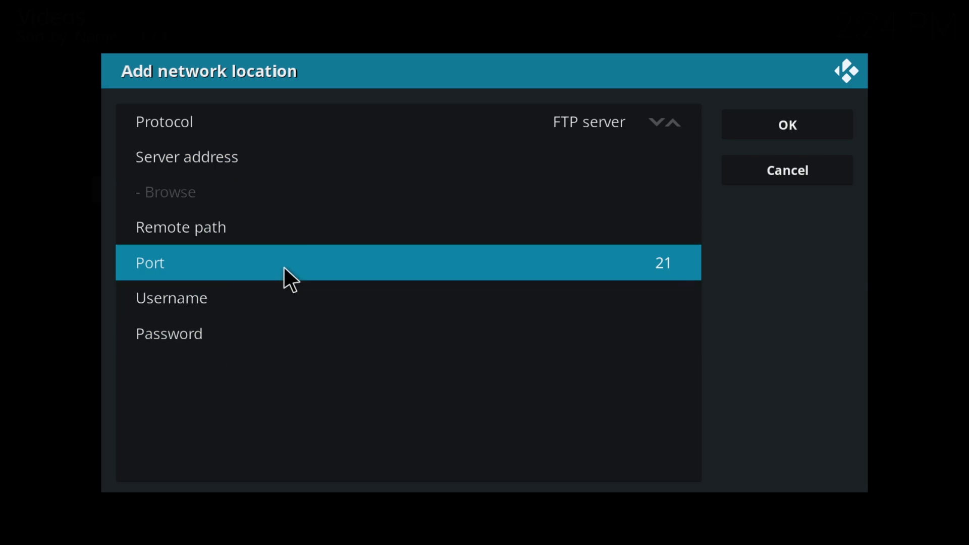
pyautogui.click(667, 262)
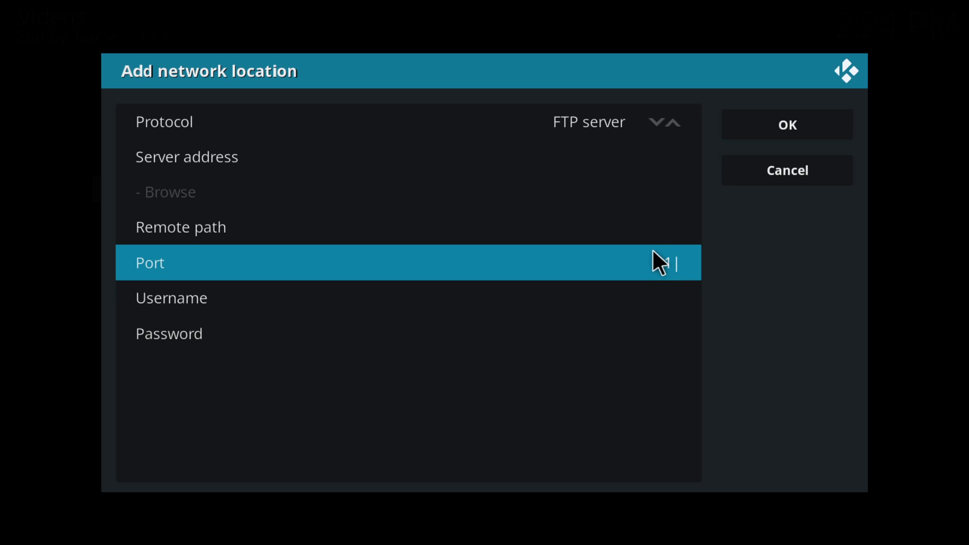
pyautogui.write('21')
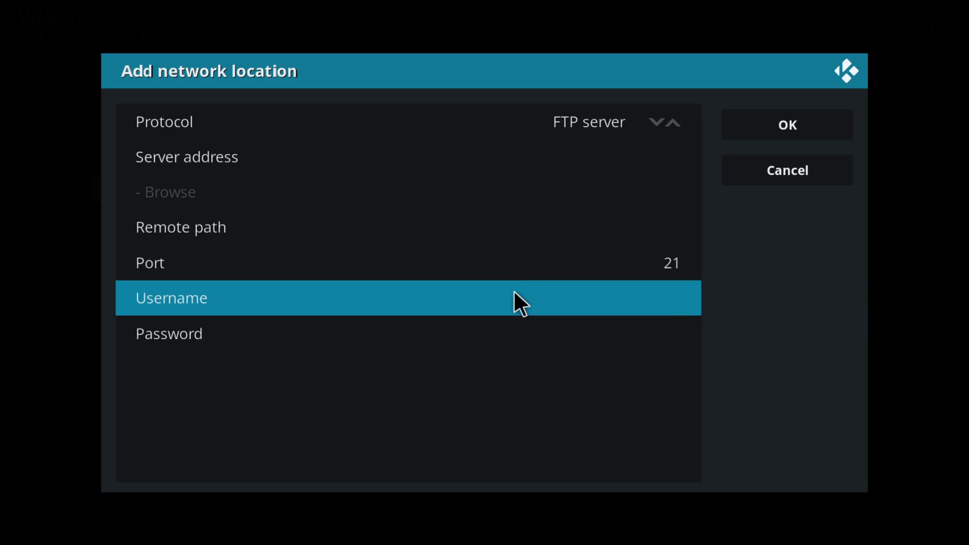
pyautogui.click(407, 333)
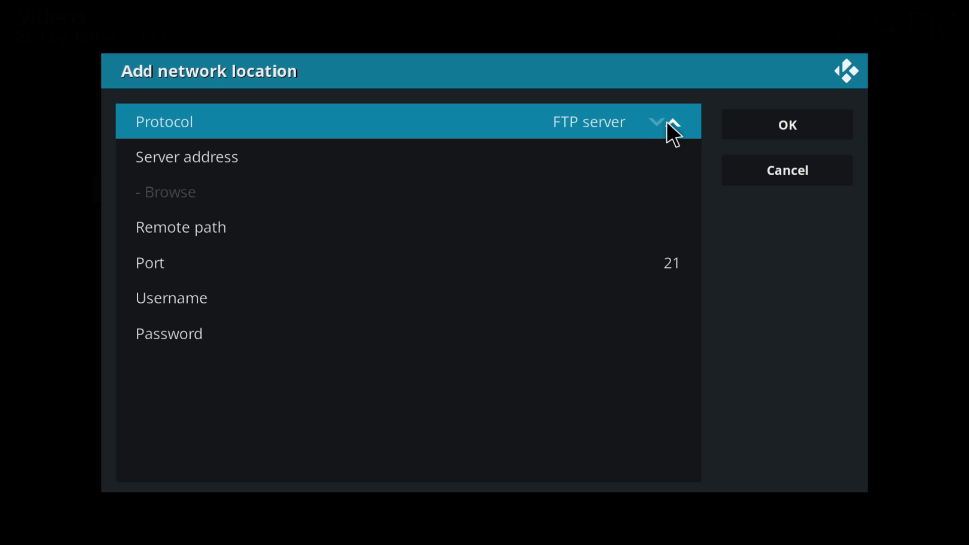
# - Step the protocol through FTPS, RSS and NFS, then return to Browse for new share
pyautogui.click(671, 121)
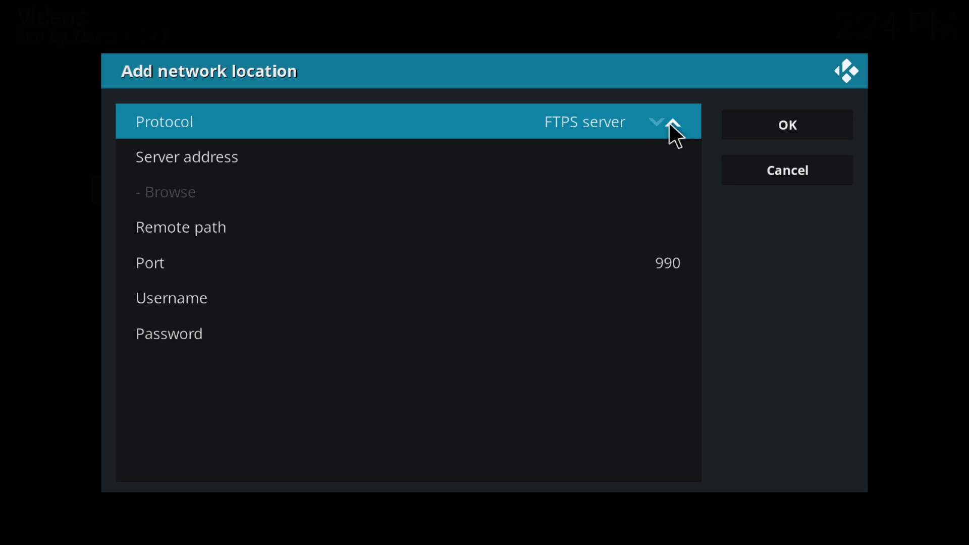
pyautogui.click(658, 122)
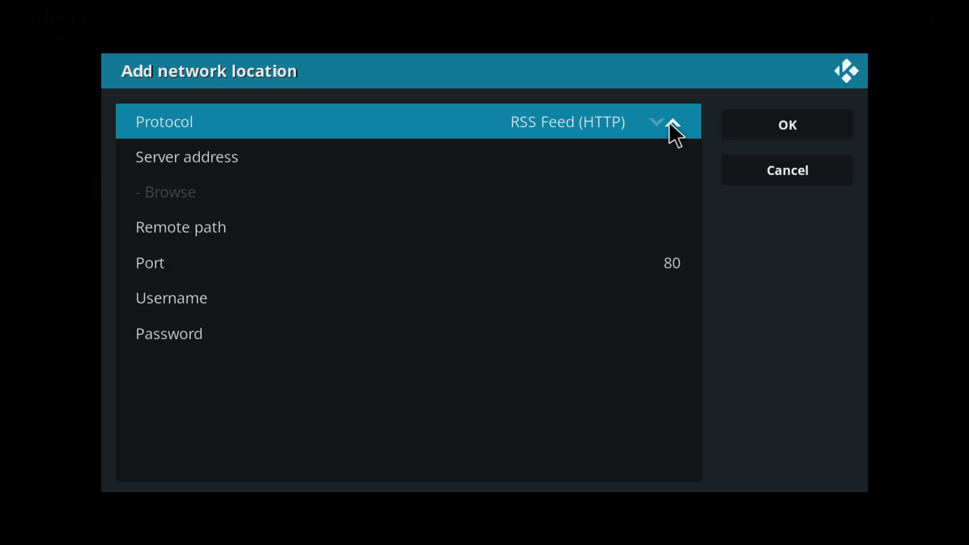
pyautogui.click(657, 122)
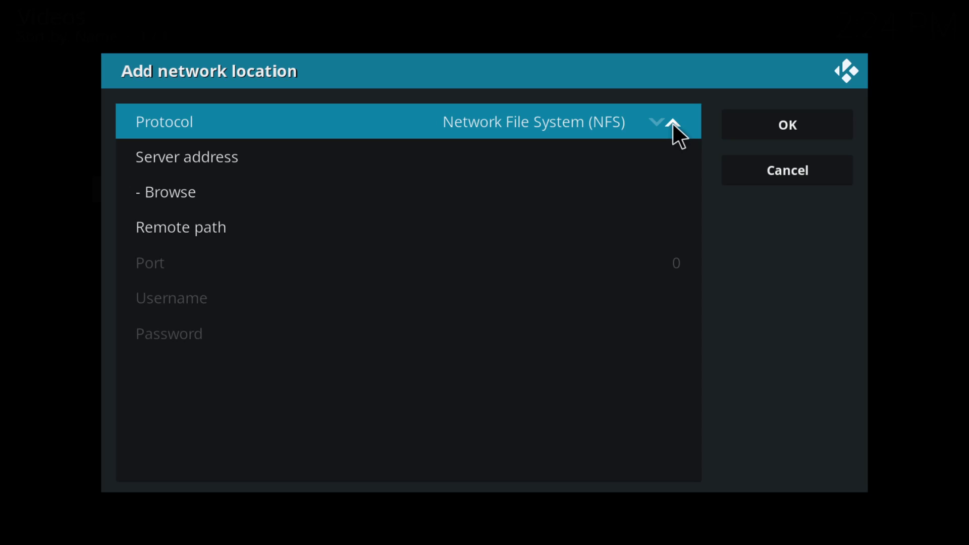
pyautogui.click(669, 121)
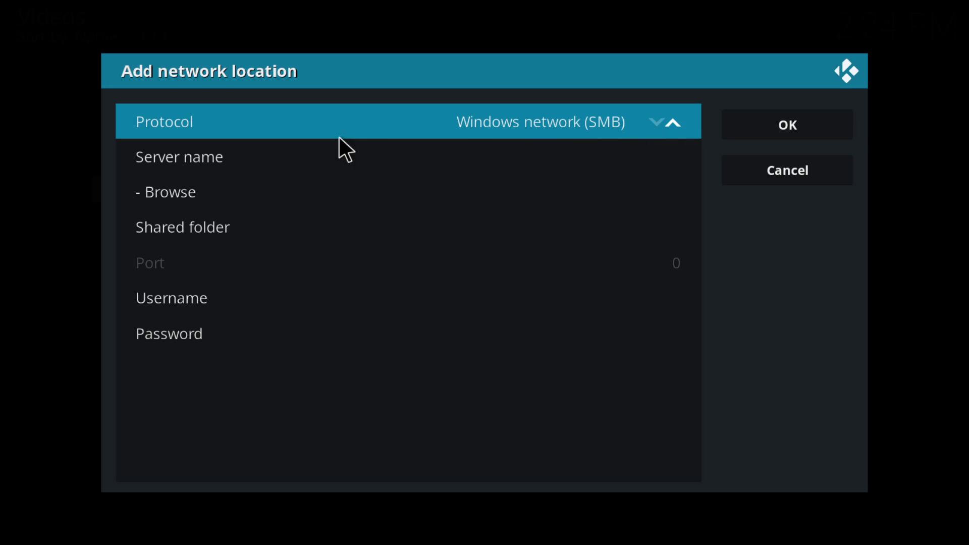
pyautogui.moveTo(290, 192)
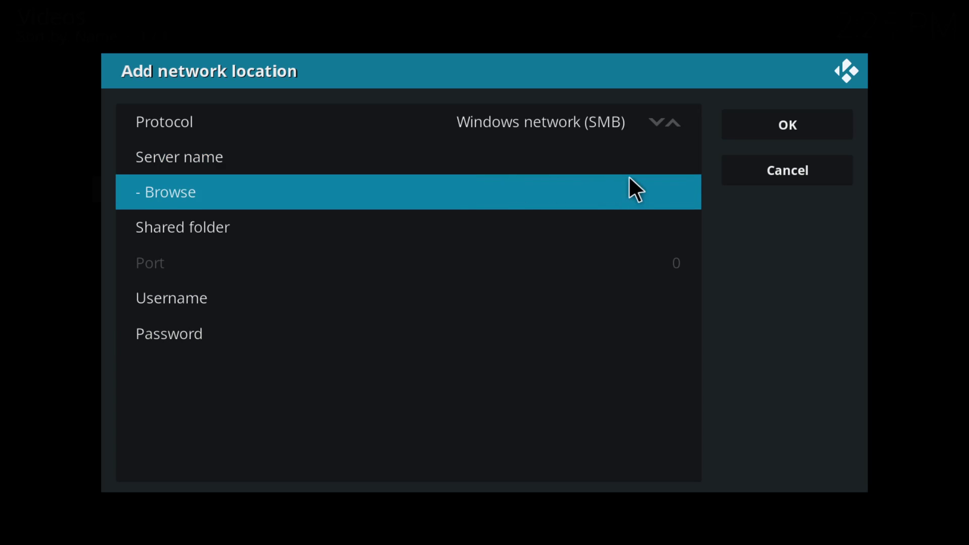
pyautogui.click(674, 121)
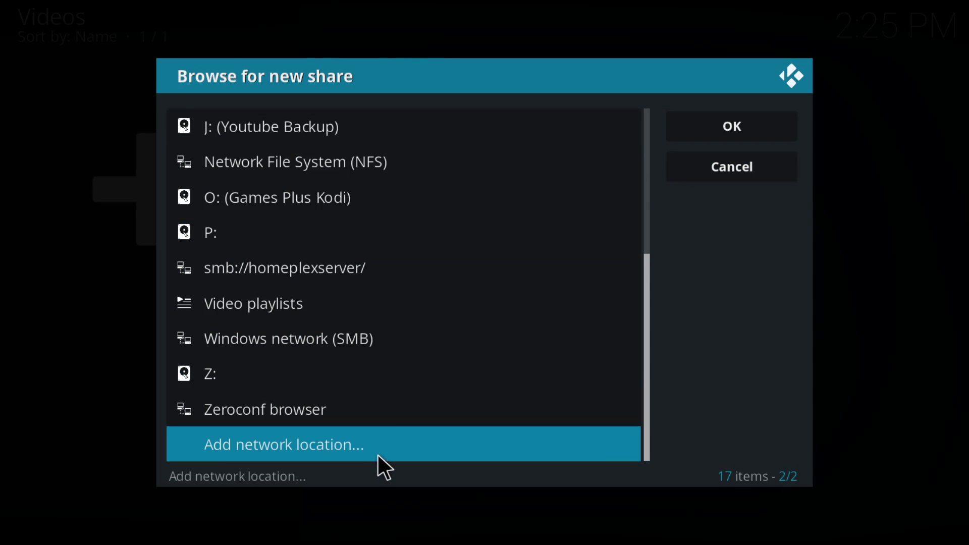
# - Open smb://homeplexserver/ and go down into the 2014 movies folder with 55 items
pyautogui.click(284, 267)
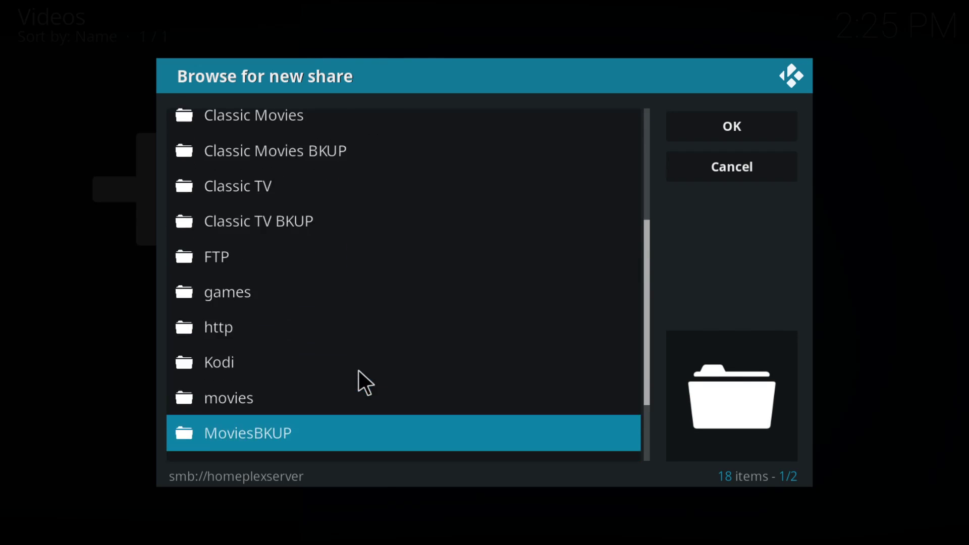
pyautogui.scroll(-3)
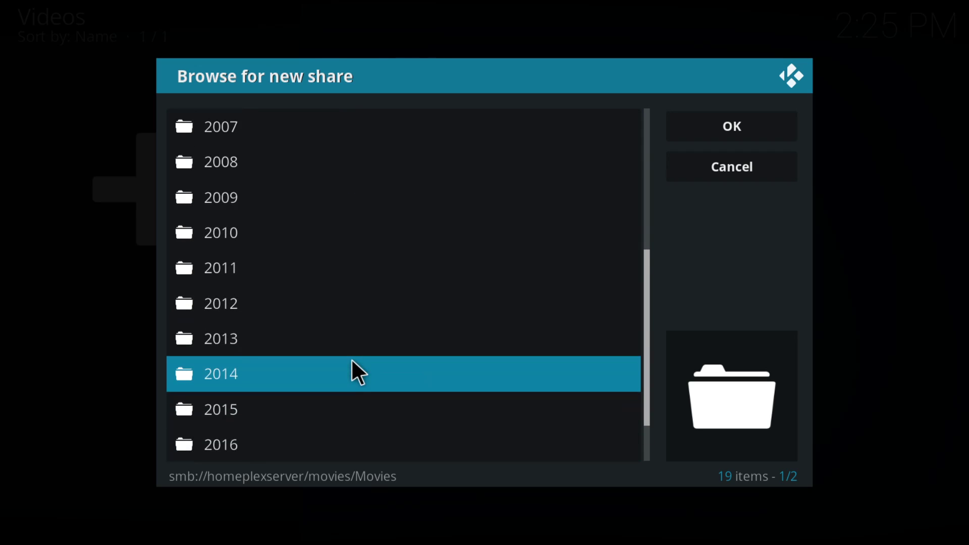
pyautogui.scroll(-3)
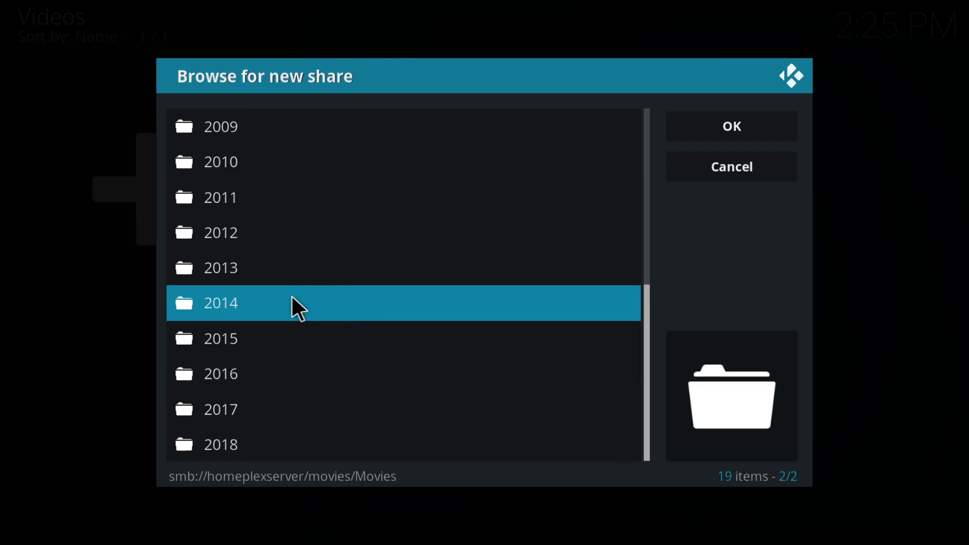
pyautogui.doubleClick(220, 303)
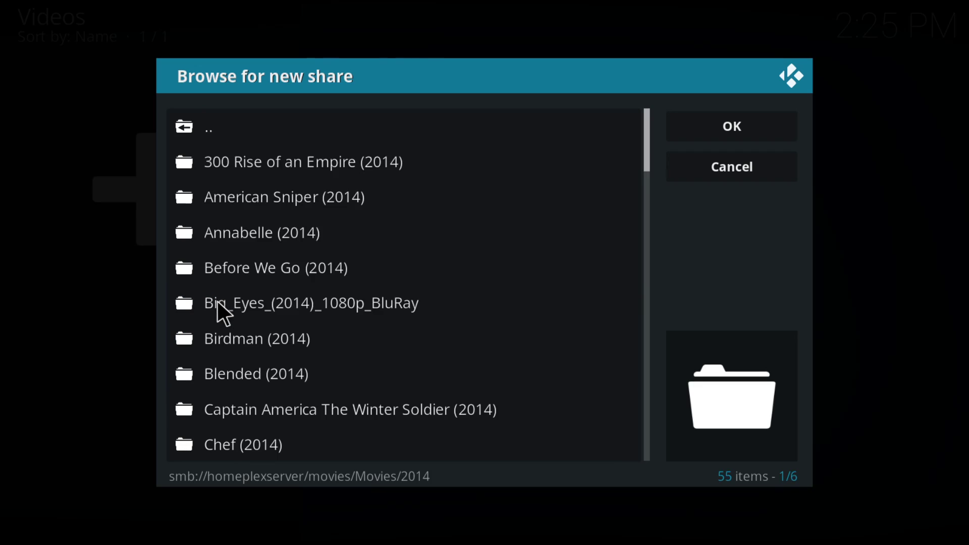
pyautogui.moveTo(731, 126)
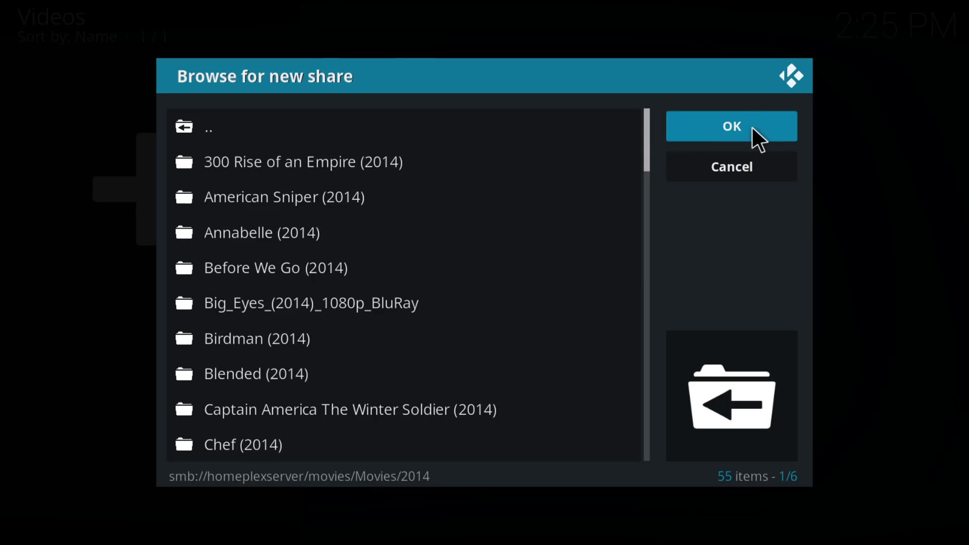
# - Accept the 2014 folder path and confirm the video source named 2014
pyautogui.click(731, 127)
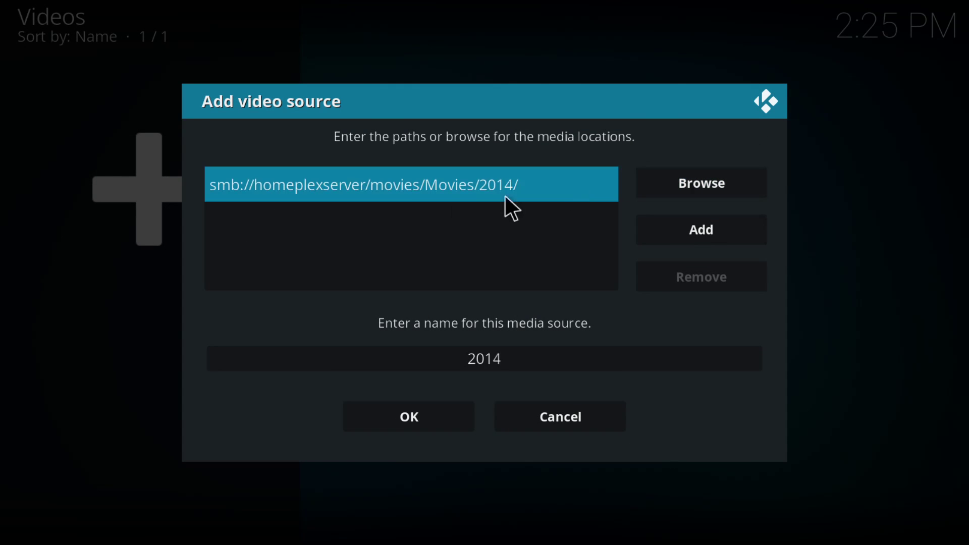
pyautogui.moveTo(298, 220)
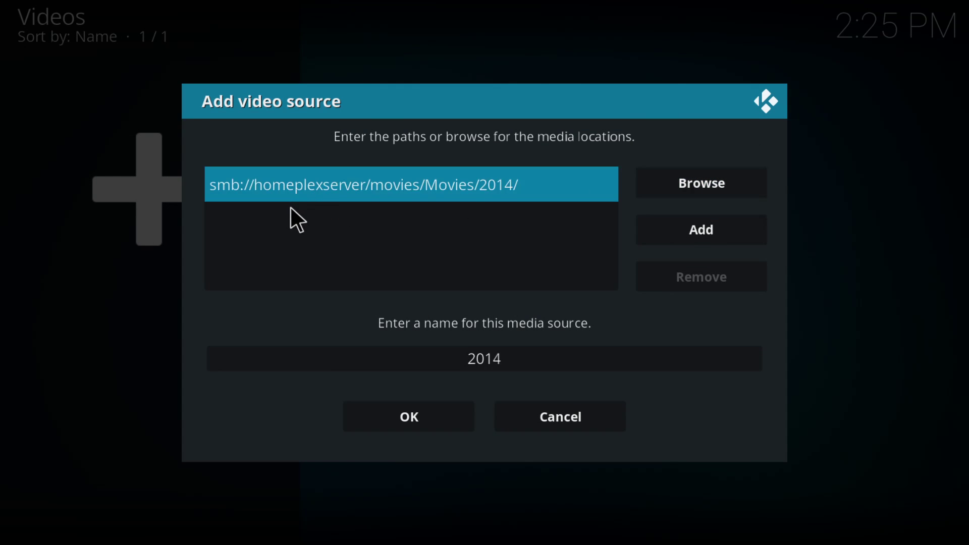
pyautogui.moveTo(315, 207)
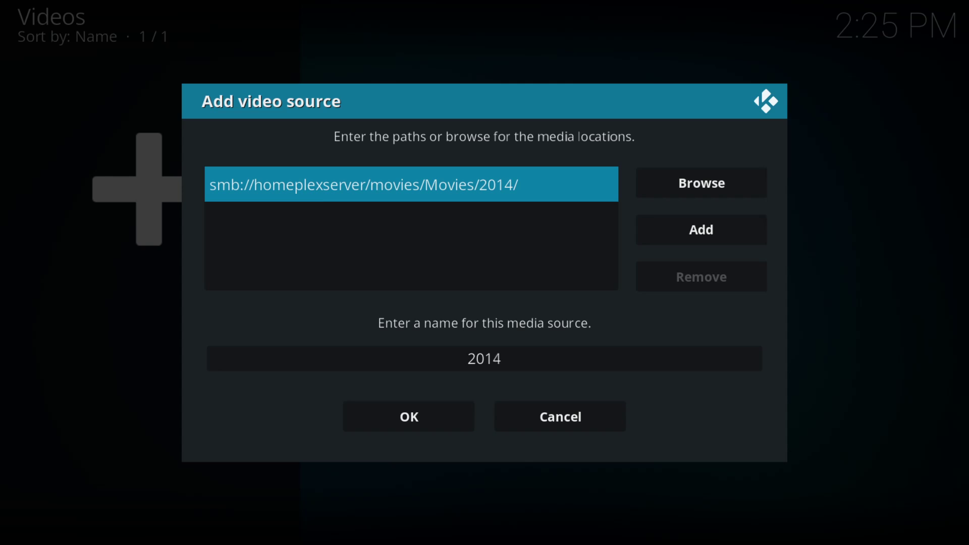
pyautogui.moveTo(501, 159)
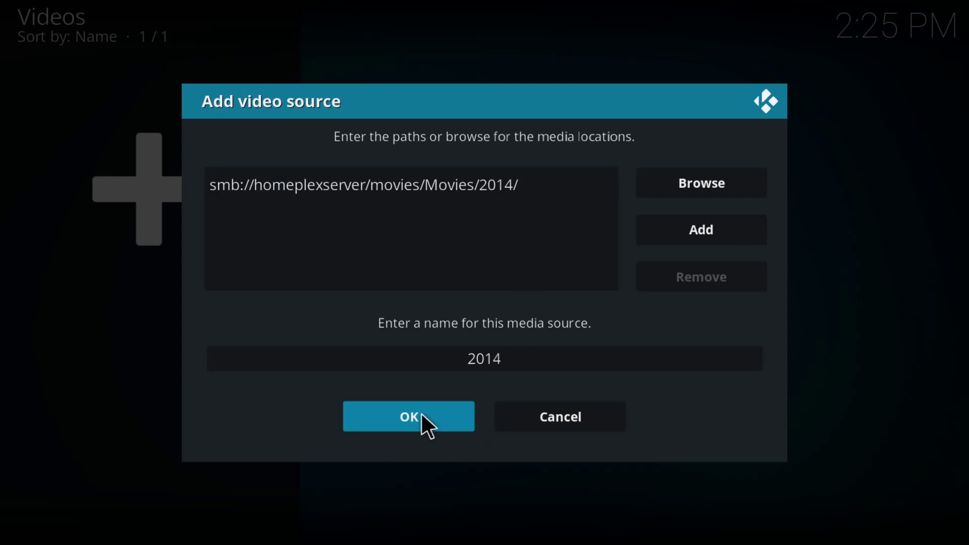
pyautogui.click(408, 416)
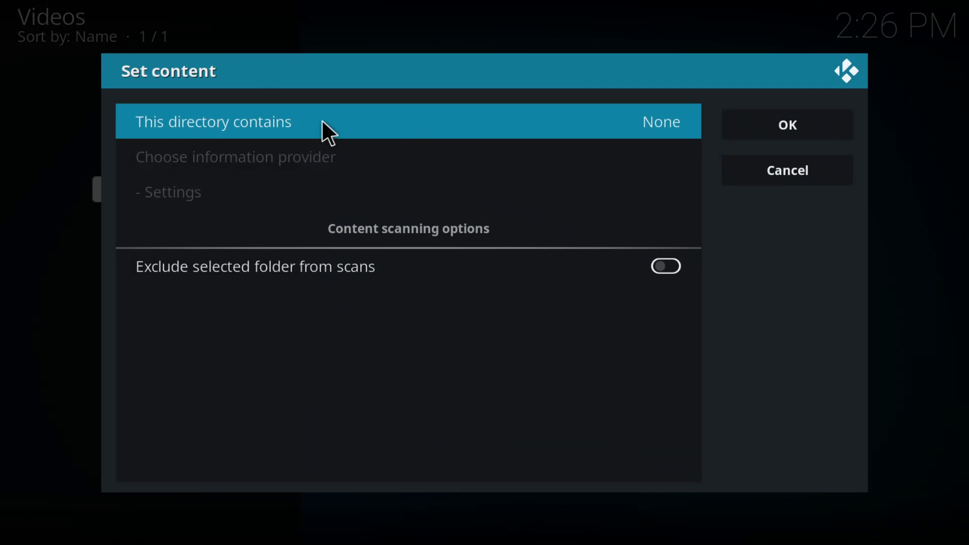
pyautogui.moveTo(454, 141)
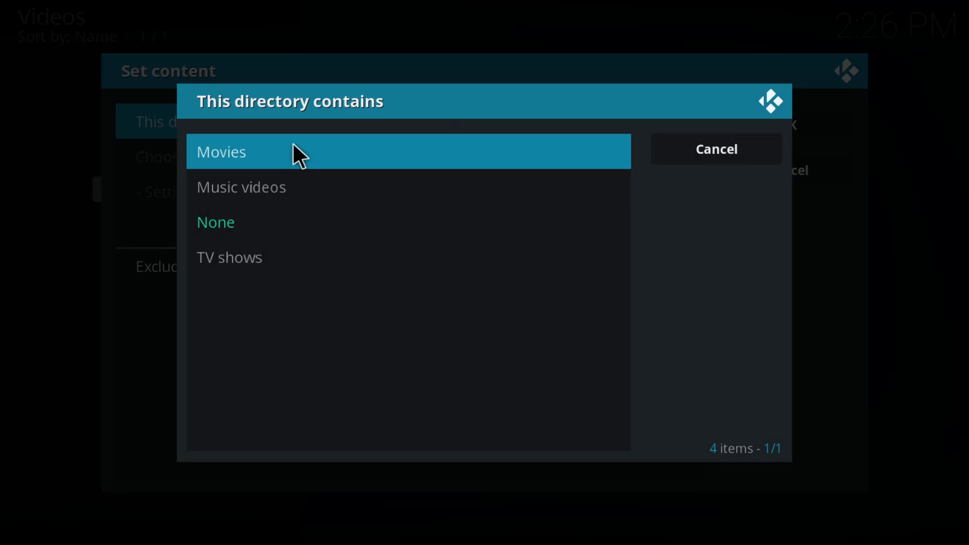
# - Set the content type to Movies with The Movie Database as information provider
pyautogui.click(221, 151)
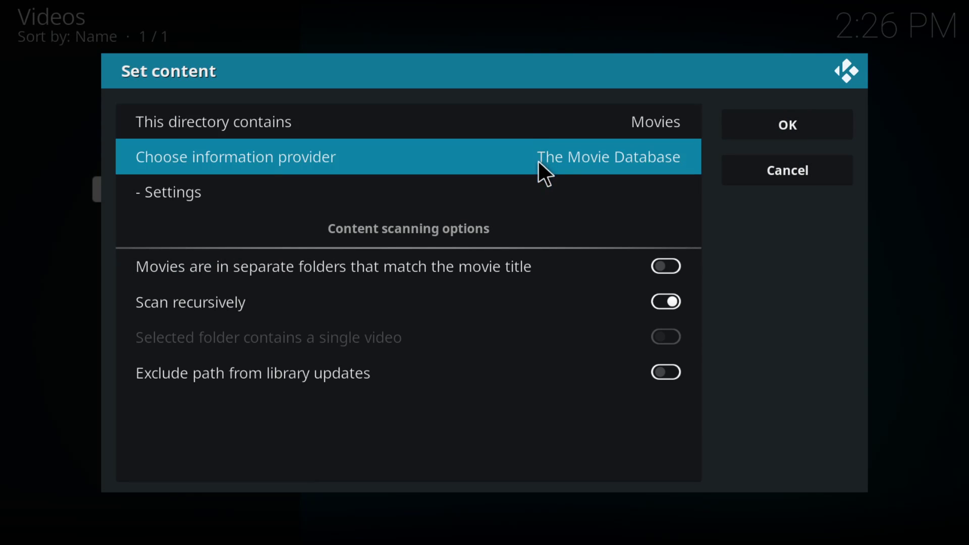
pyautogui.click(407, 156)
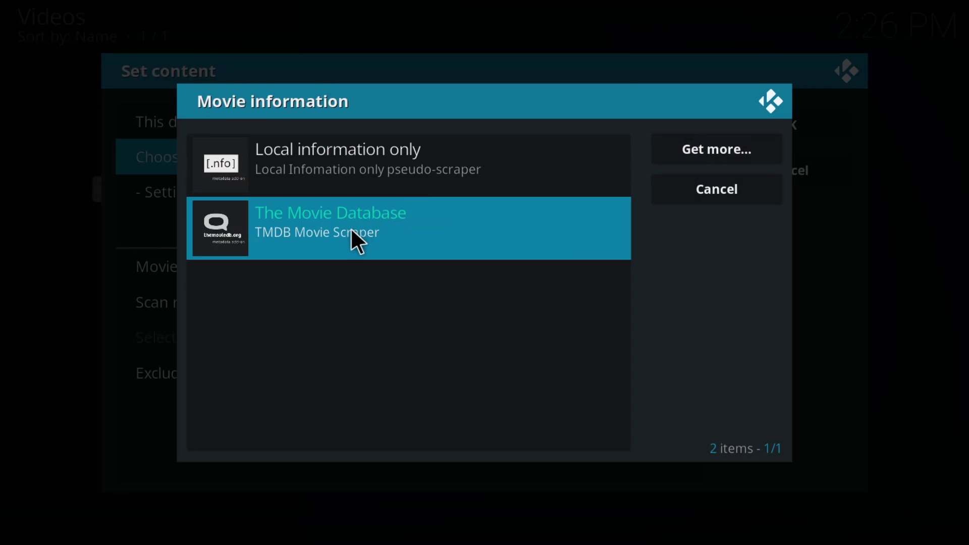
pyautogui.click(330, 222)
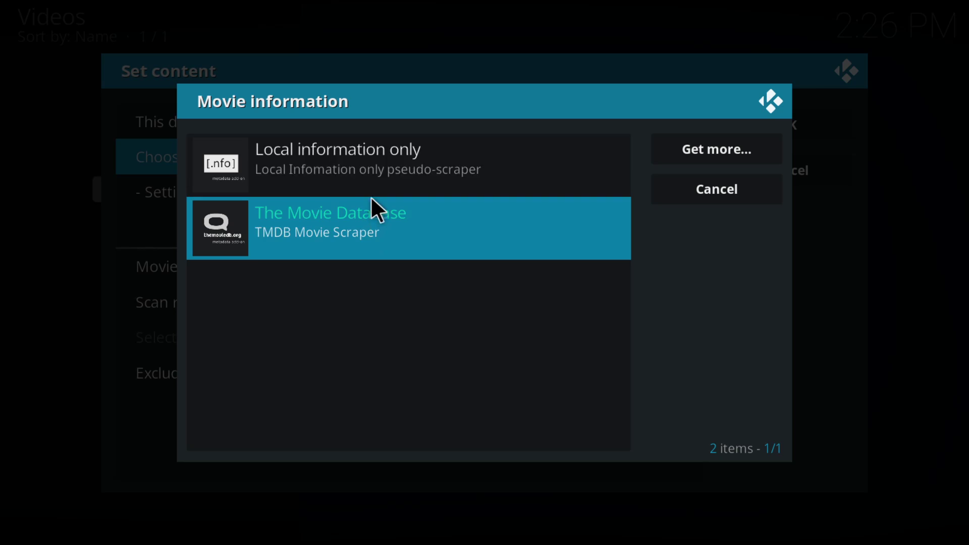
pyautogui.moveTo(368, 222)
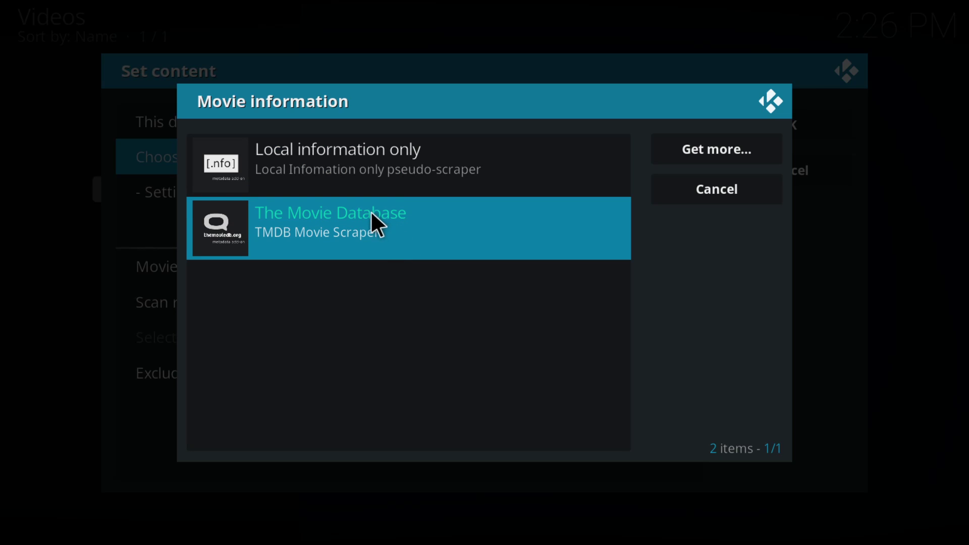
pyautogui.moveTo(326, 258)
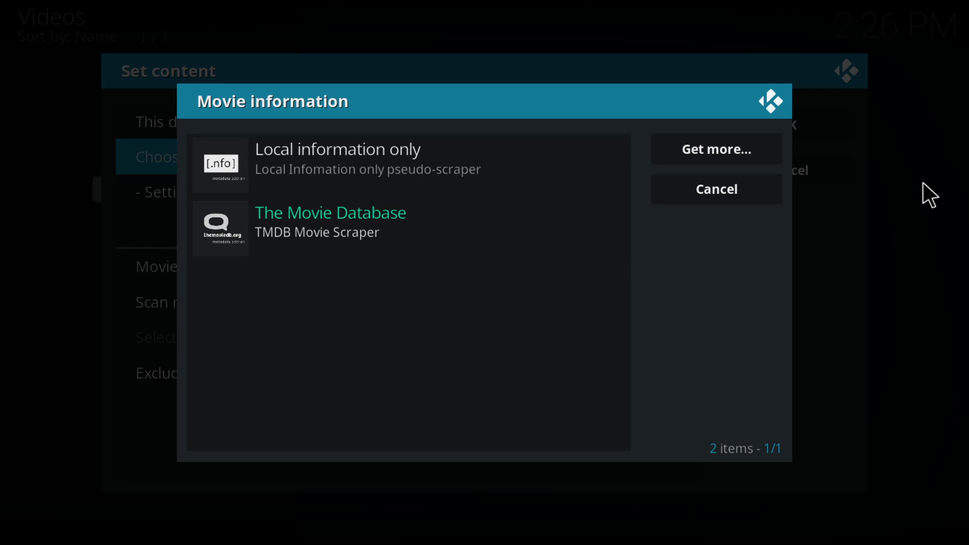
pyautogui.moveTo(839, 207)
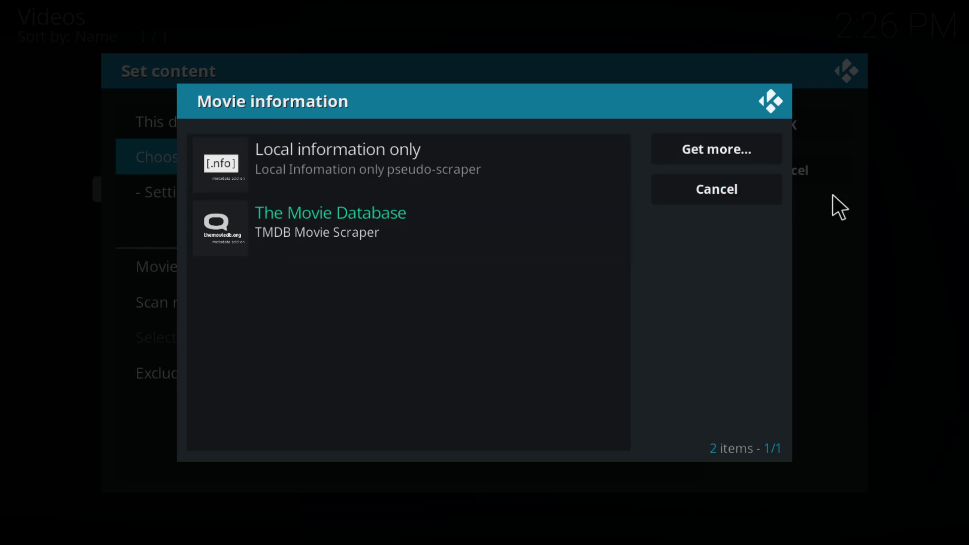
pyautogui.moveTo(742, 198)
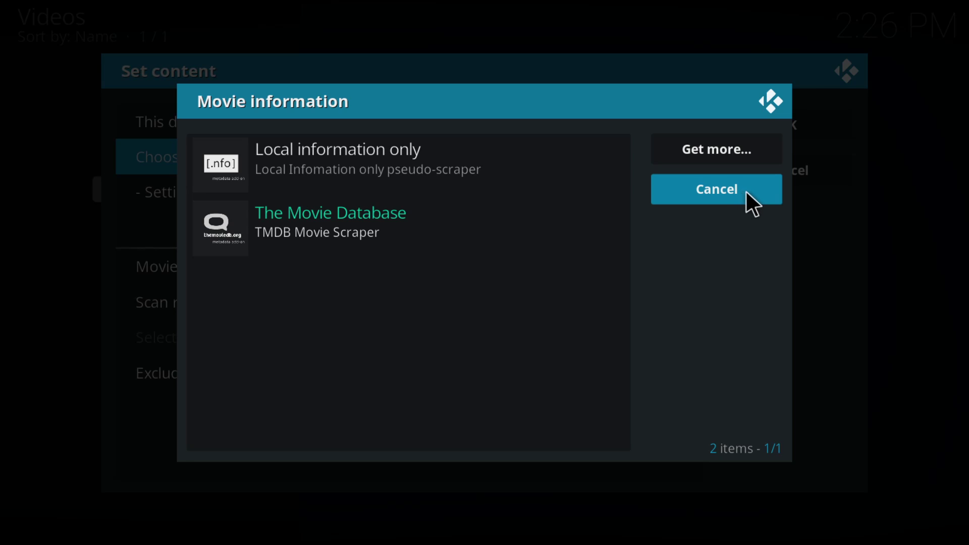
pyautogui.click(716, 188)
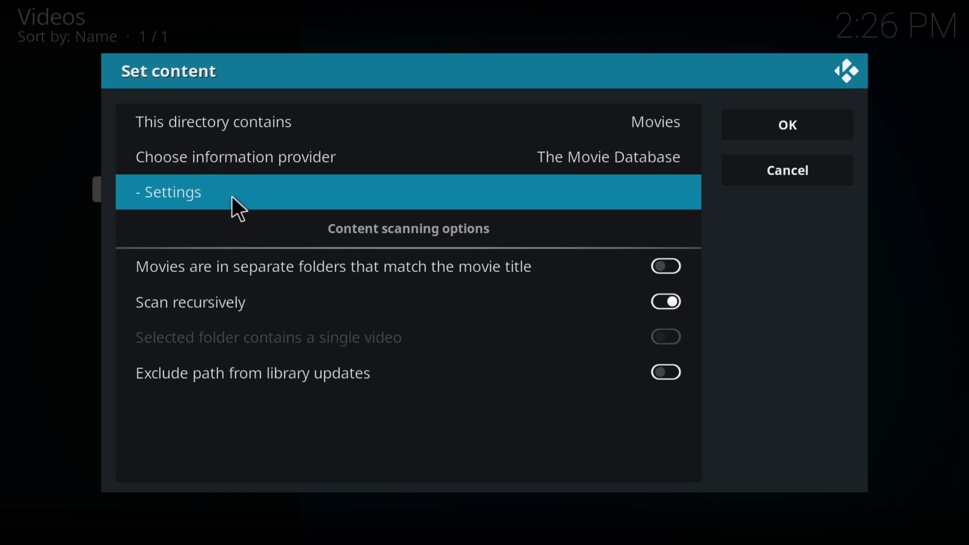
pyautogui.moveTo(393, 302)
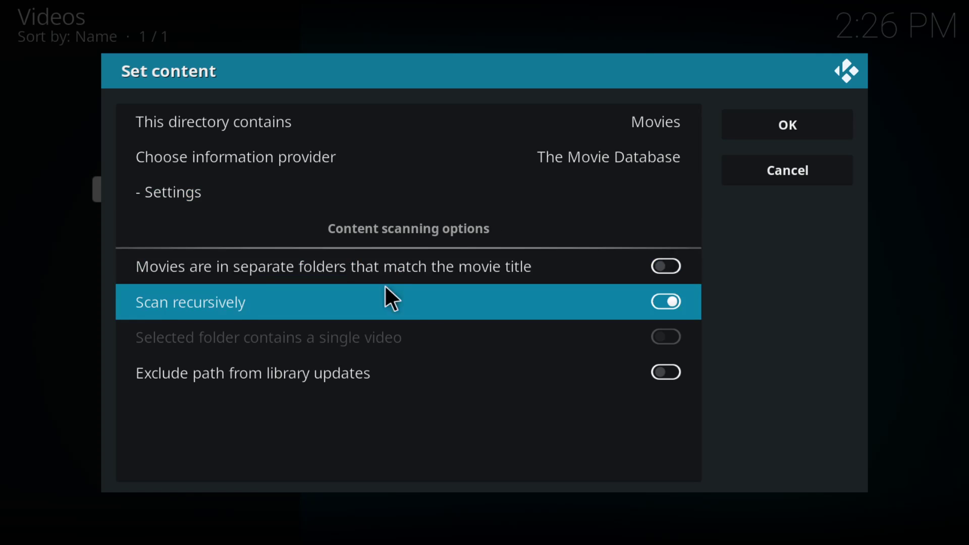
pyautogui.moveTo(617, 300)
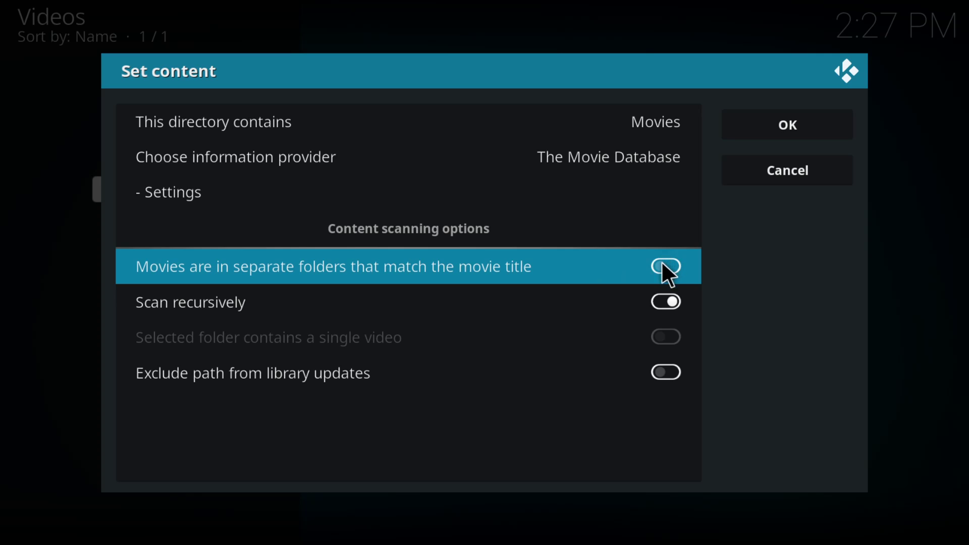
# - Enable 'Movies are in separate folders that match the movie title' and open scraper settings
pyautogui.click(666, 266)
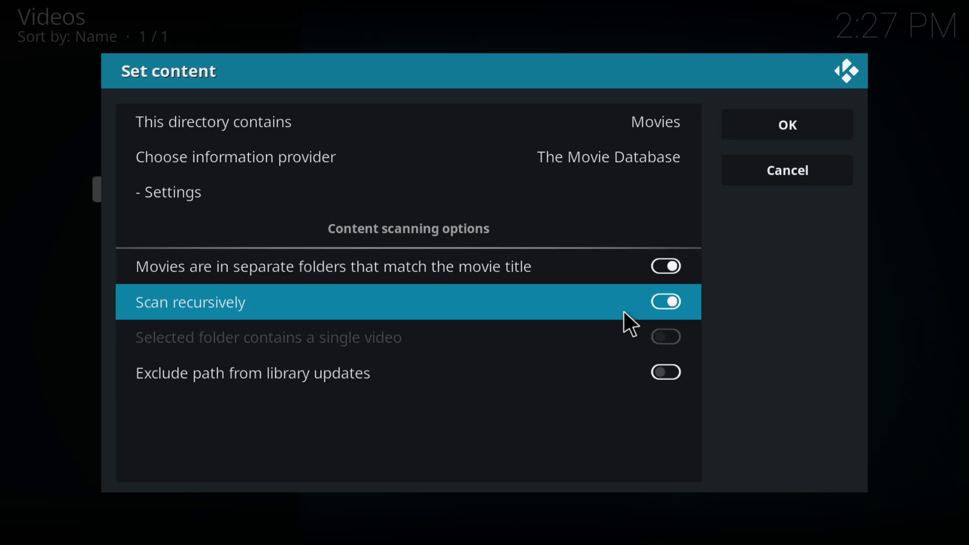
pyautogui.click(665, 301)
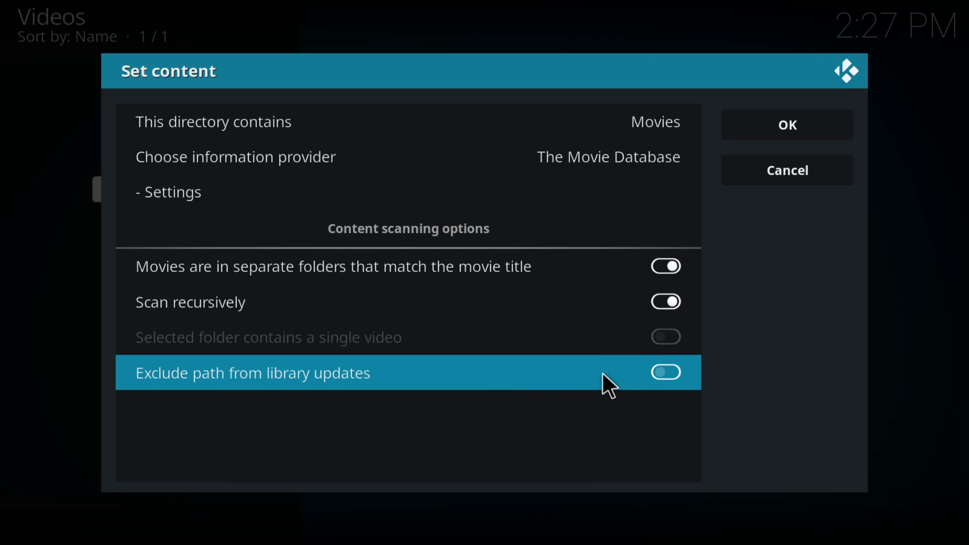
pyautogui.moveTo(670, 395)
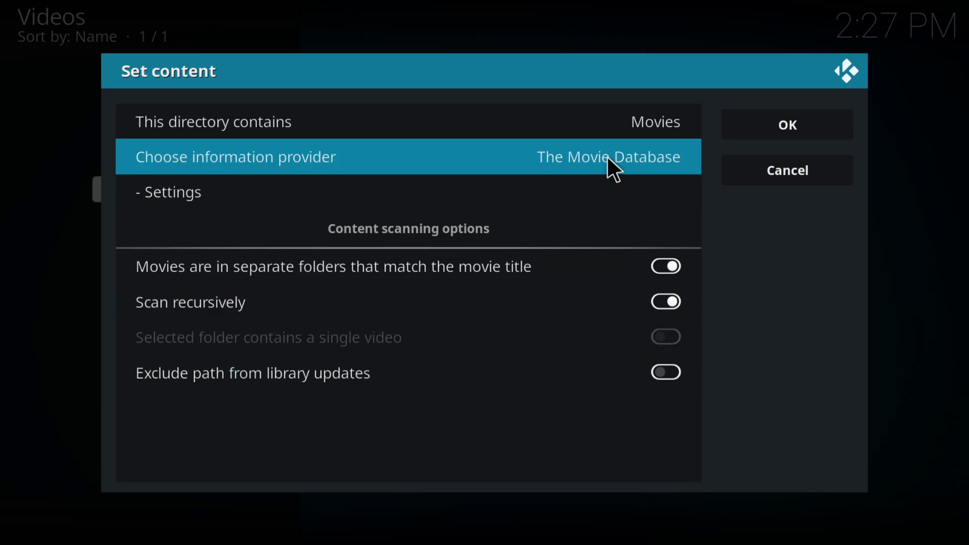
pyautogui.moveTo(490, 248)
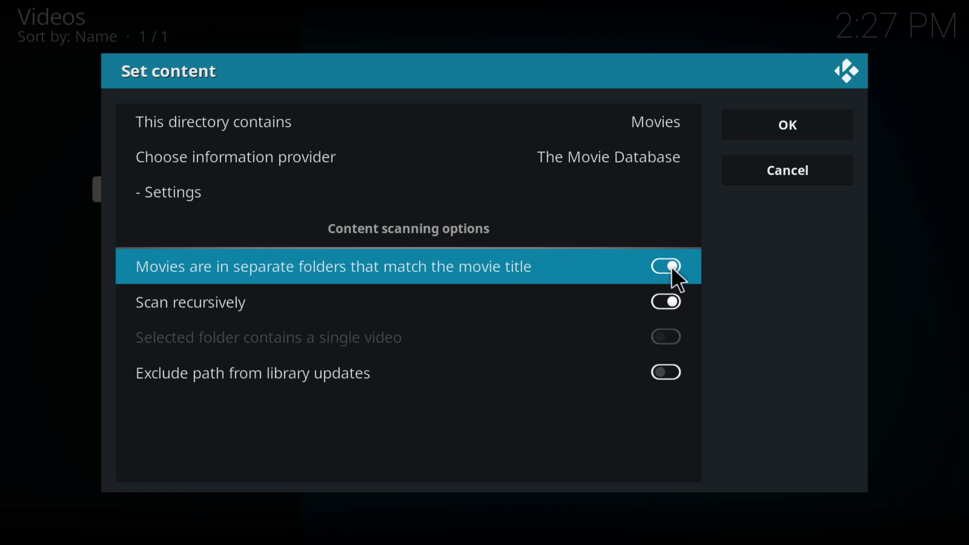
pyautogui.moveTo(726, 287)
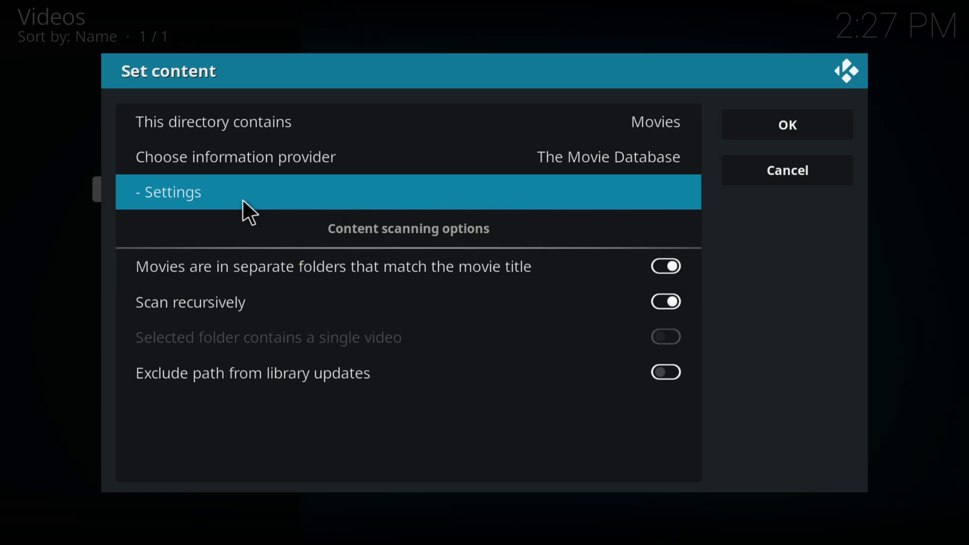
pyautogui.click(179, 192)
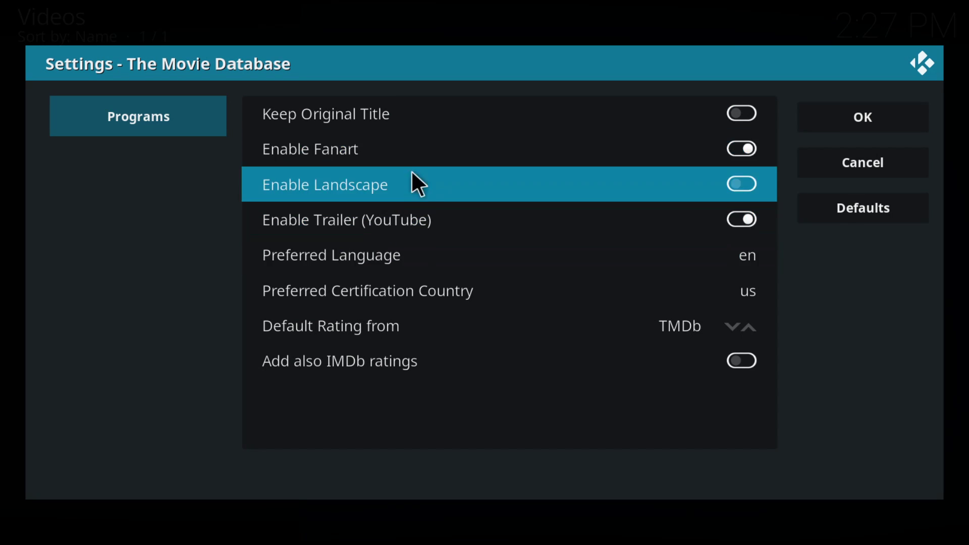
pyautogui.moveTo(426, 360)
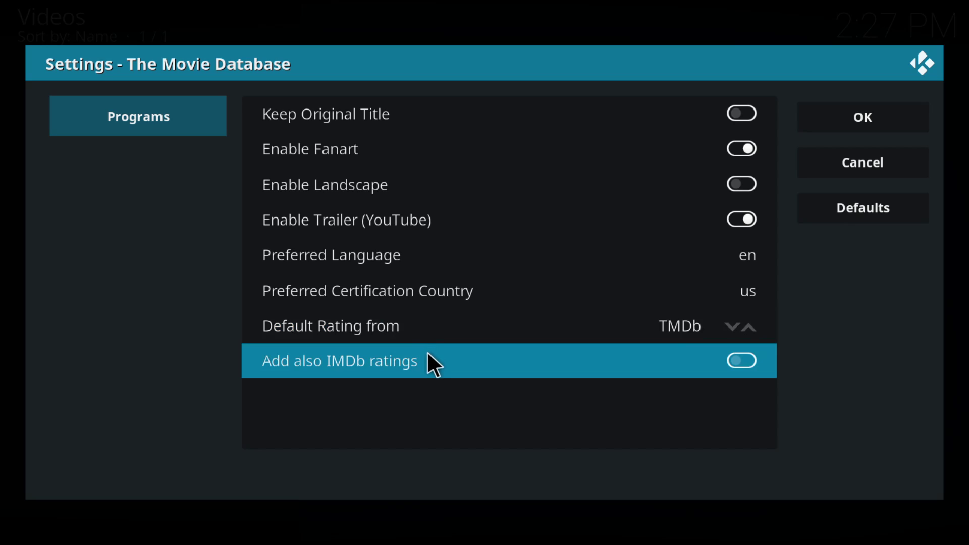
pyautogui.moveTo(451, 278)
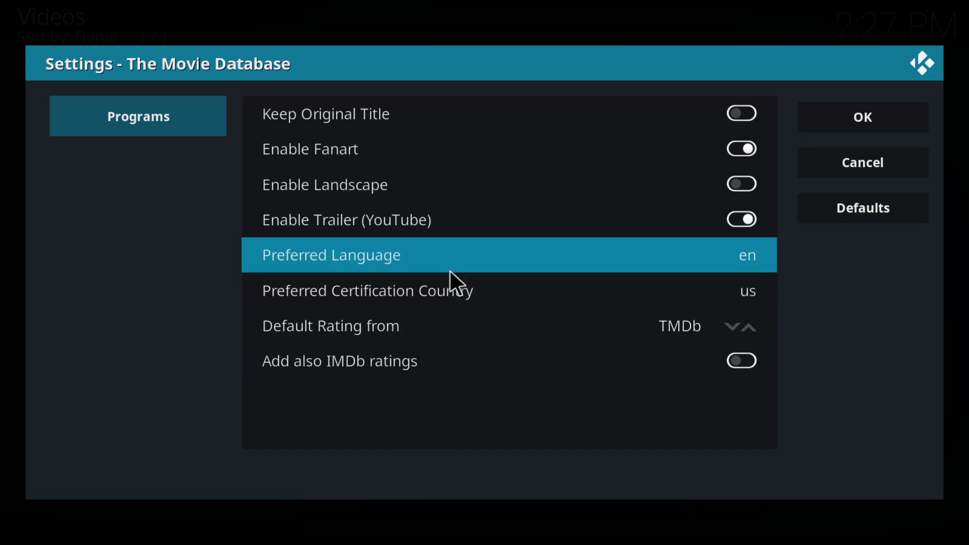
pyautogui.moveTo(544, 220)
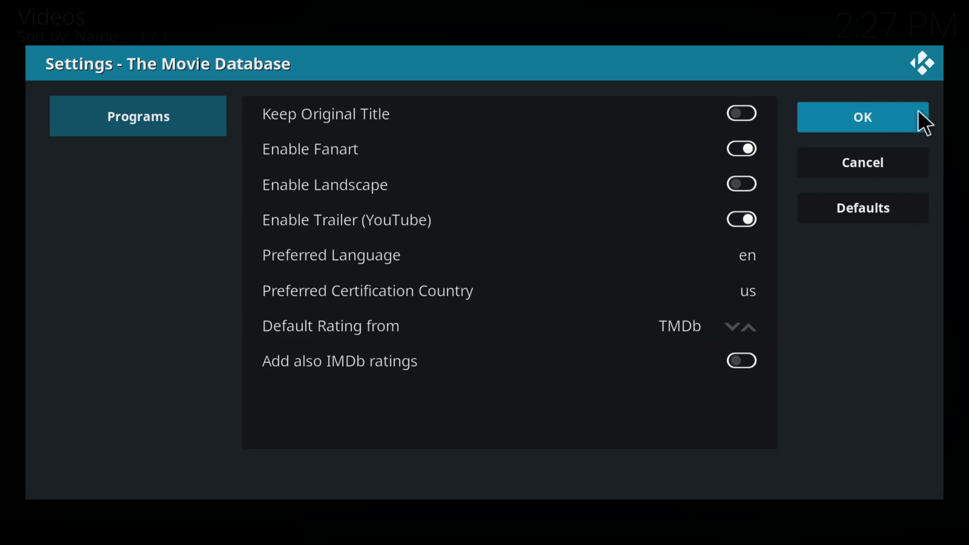
# - Accept The Movie Database scraper settings unchanged with OK
pyautogui.click(861, 116)
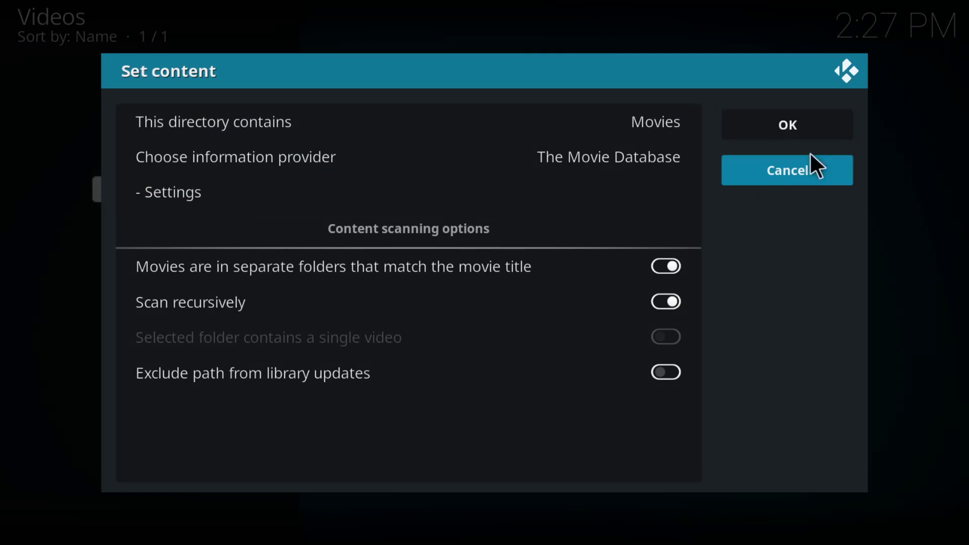
pyautogui.moveTo(800, 133)
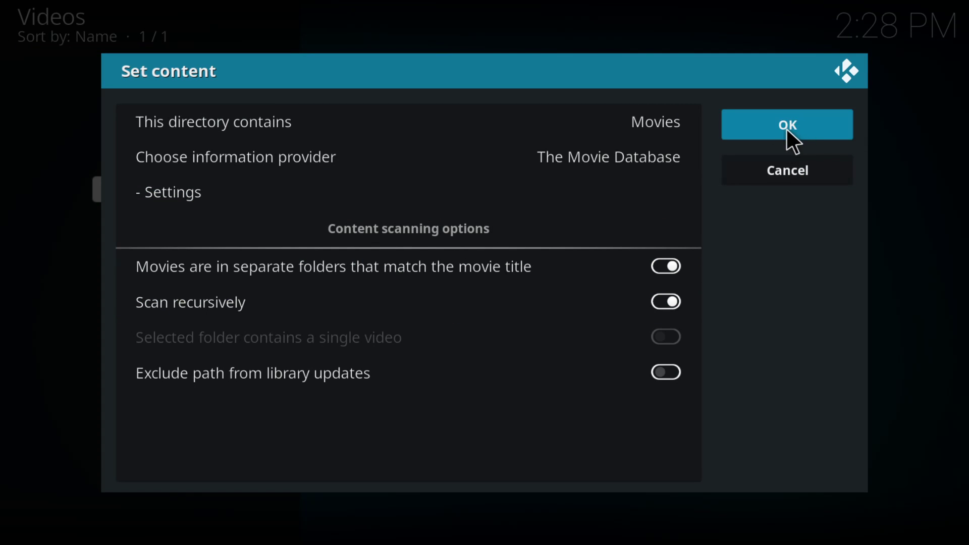
# - Confirm the 2014 folder's Movies content settings and refresh information for all items
pyautogui.click(786, 124)
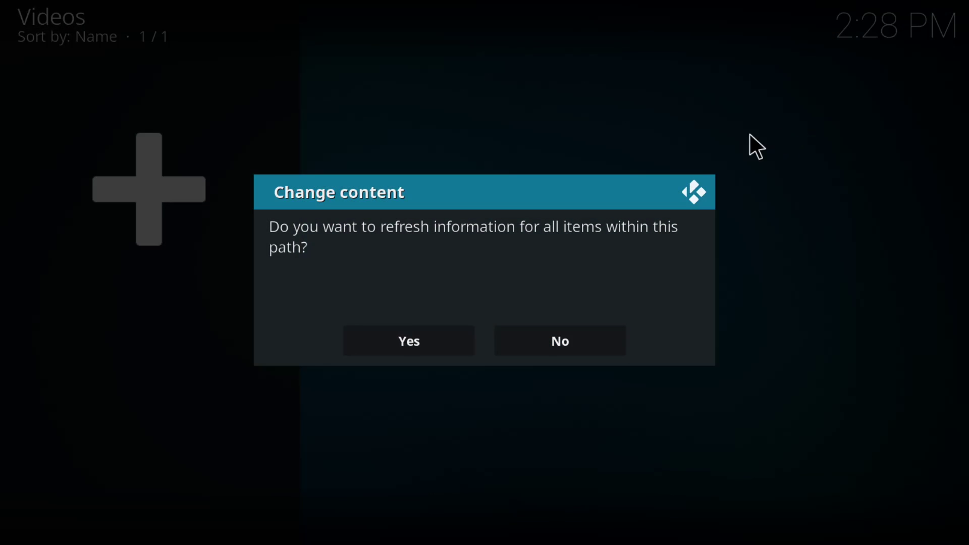
pyautogui.moveTo(606, 292)
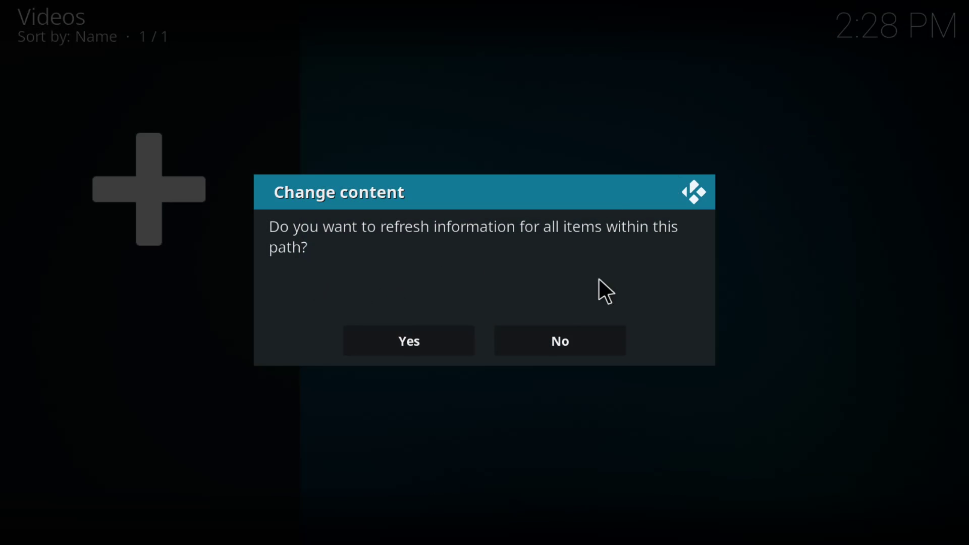
pyautogui.click(408, 341)
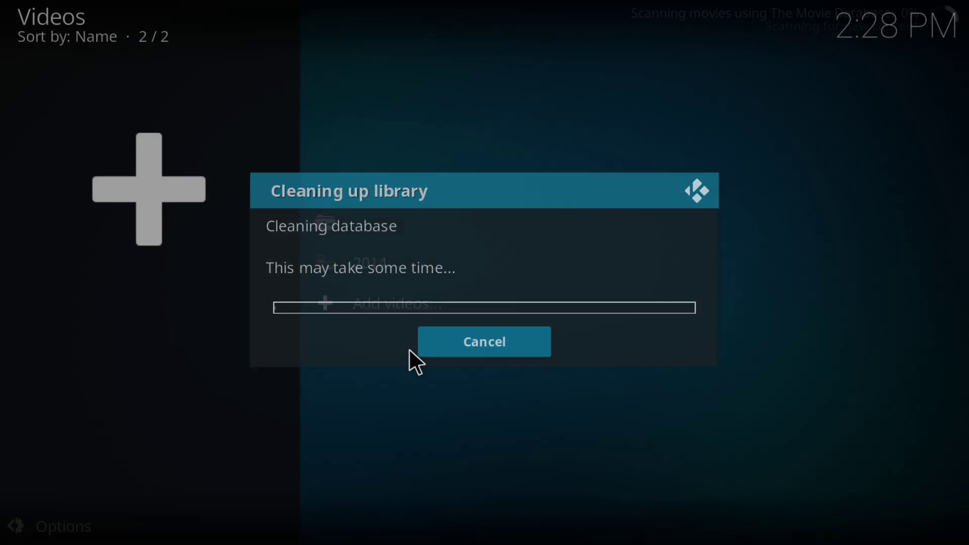
# - Select the 2014 source in the Videos list once the library scan finishes
pyautogui.click(484, 341)
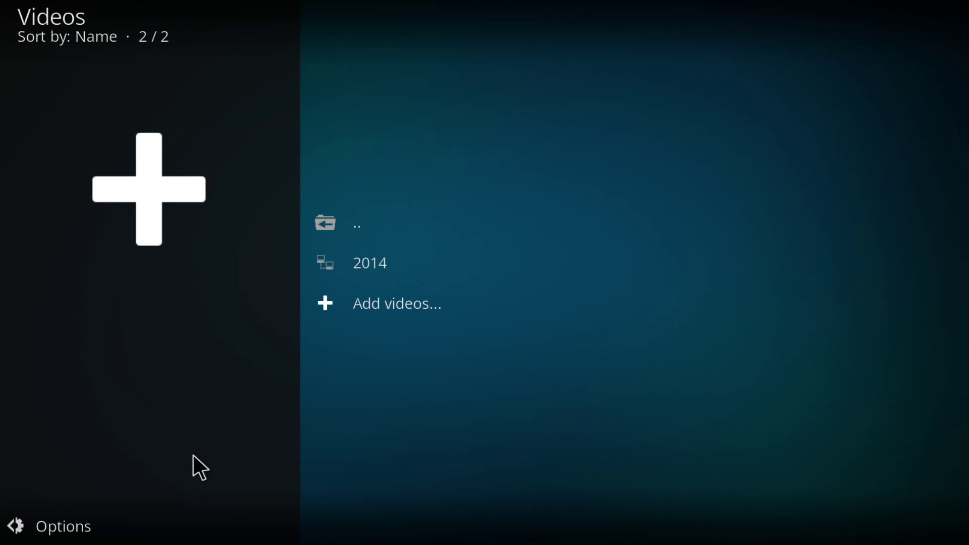
pyautogui.moveTo(531, 302)
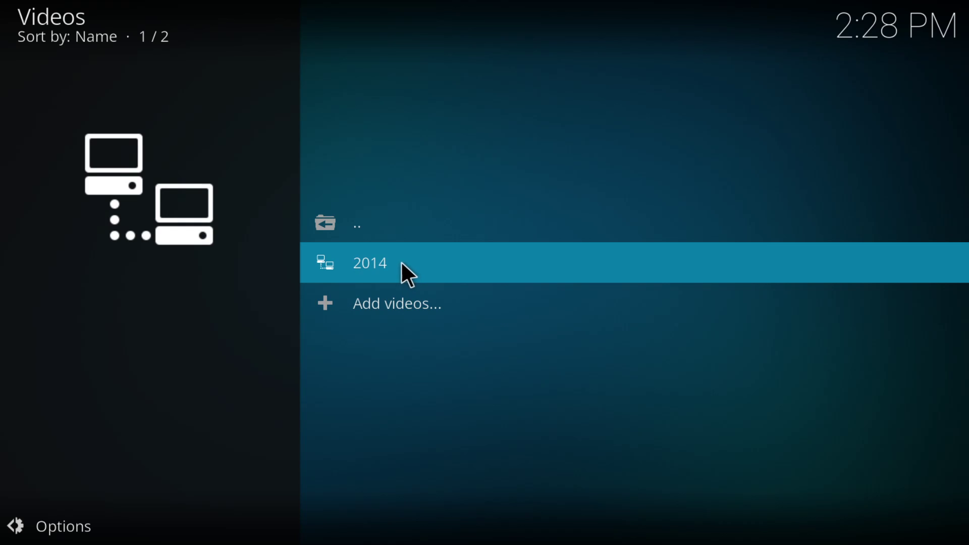
# - Browse the 2014 movies with posters and plots, and switch the view type to Shift
pyautogui.click(369, 262)
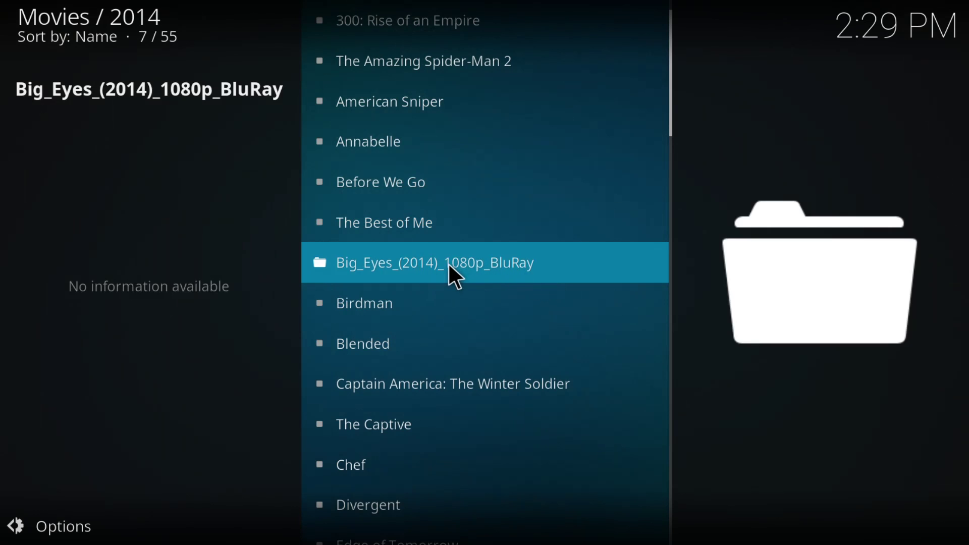
pyautogui.moveTo(412, 256)
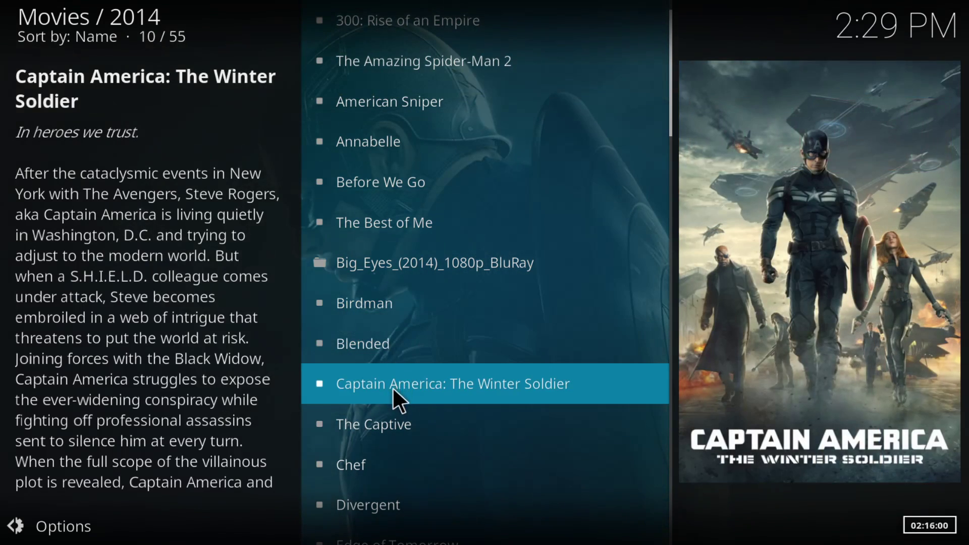
pyautogui.scroll(-3)
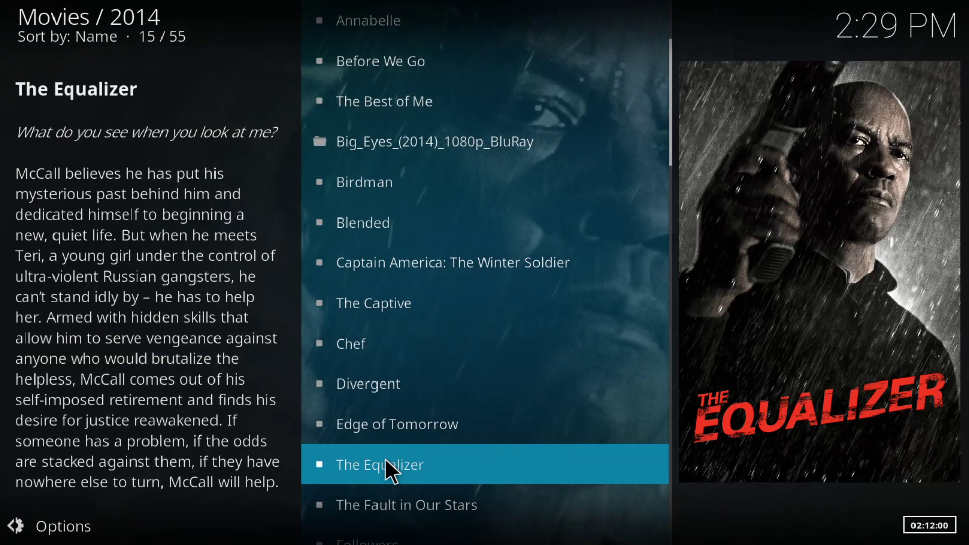
pyautogui.scroll(-3)
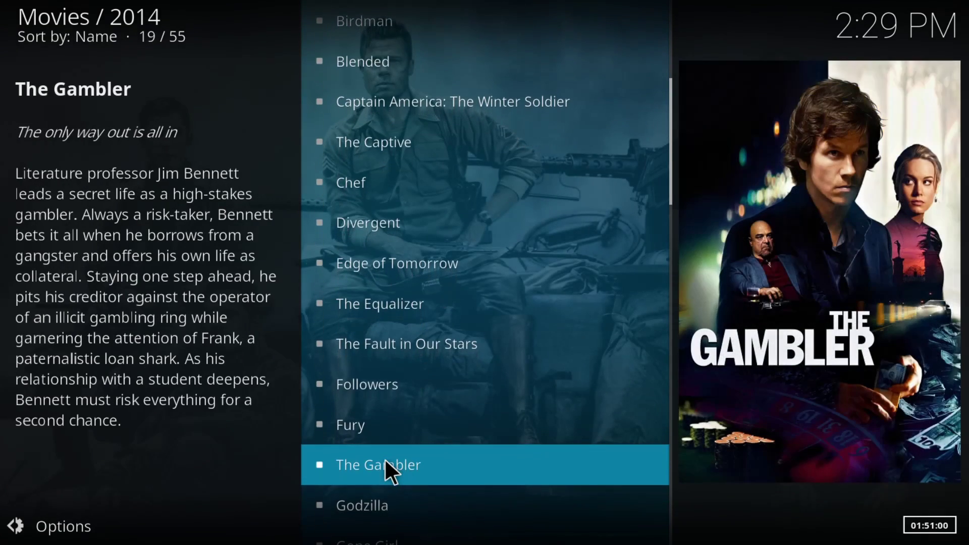
pyautogui.scroll(-3)
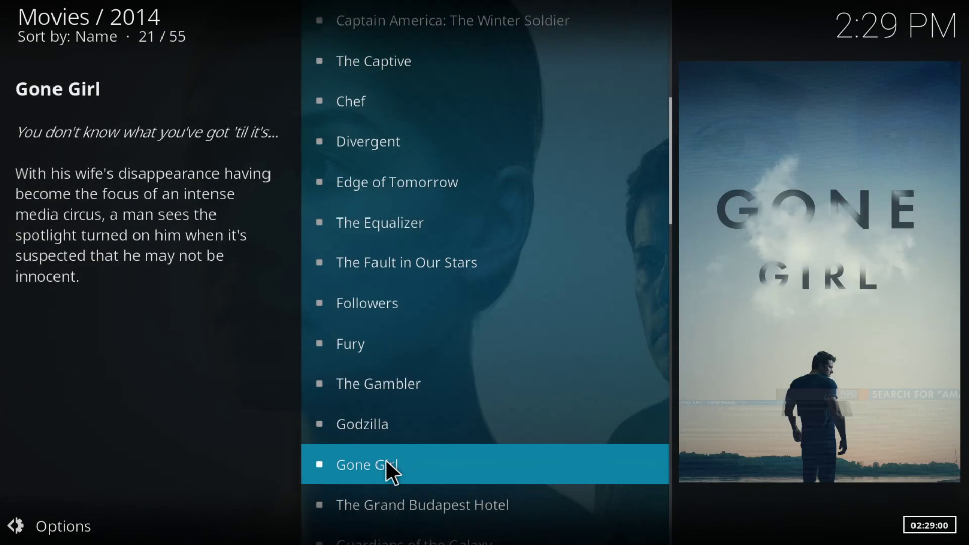
pyautogui.scroll(-3)
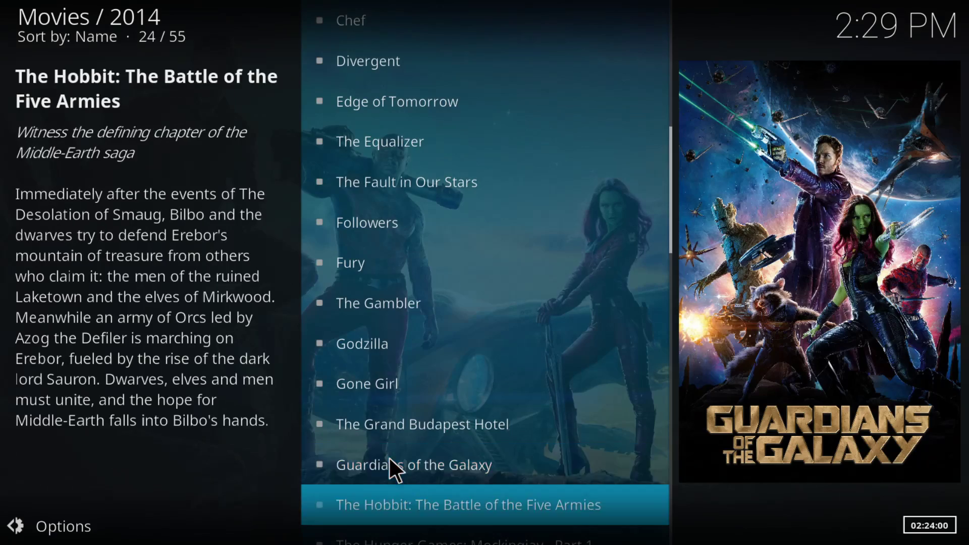
pyautogui.scroll(-3)
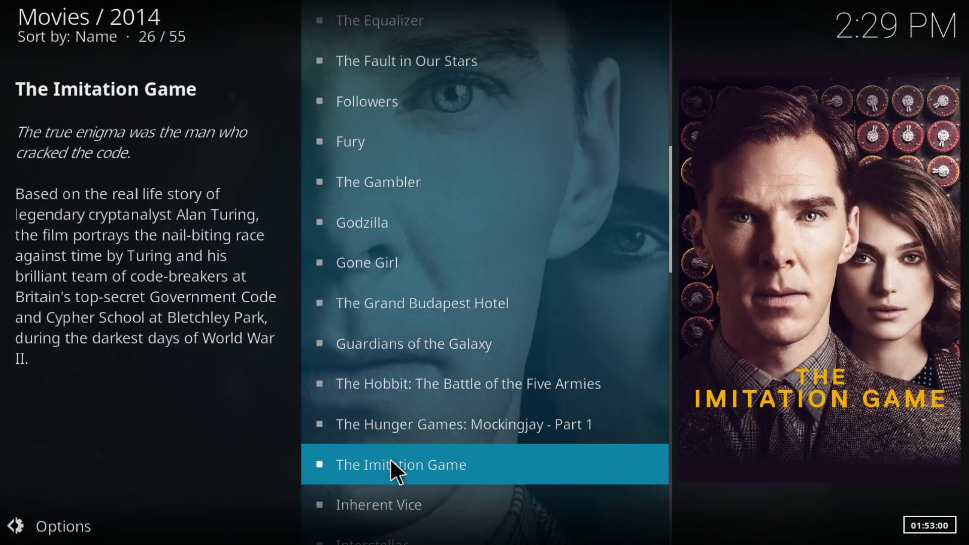
pyautogui.scroll(-3)
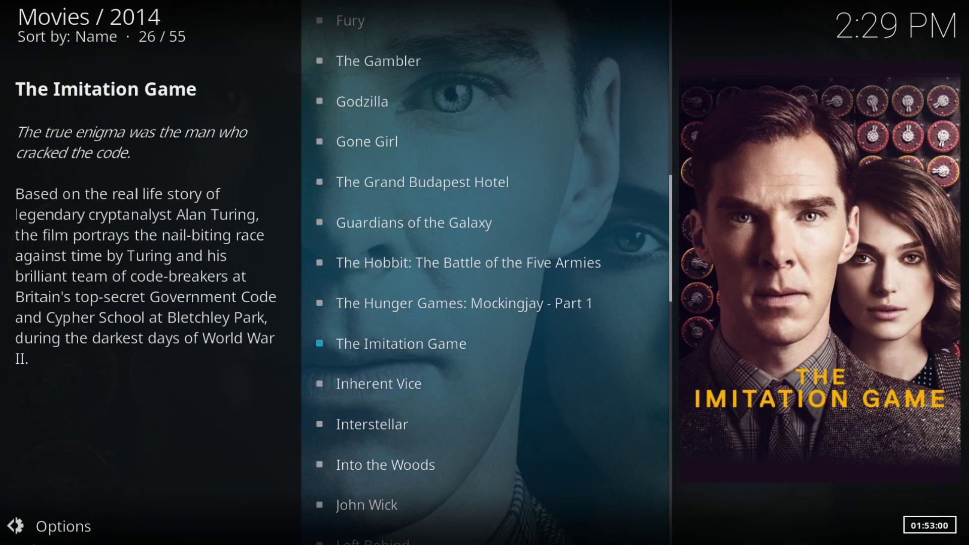
pyautogui.click(62, 526)
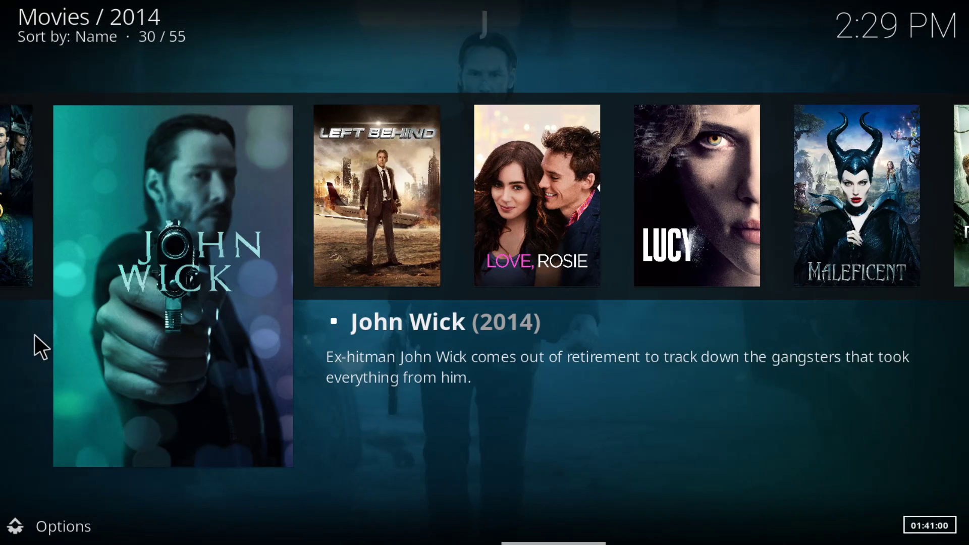
pyautogui.moveTo(53, 532)
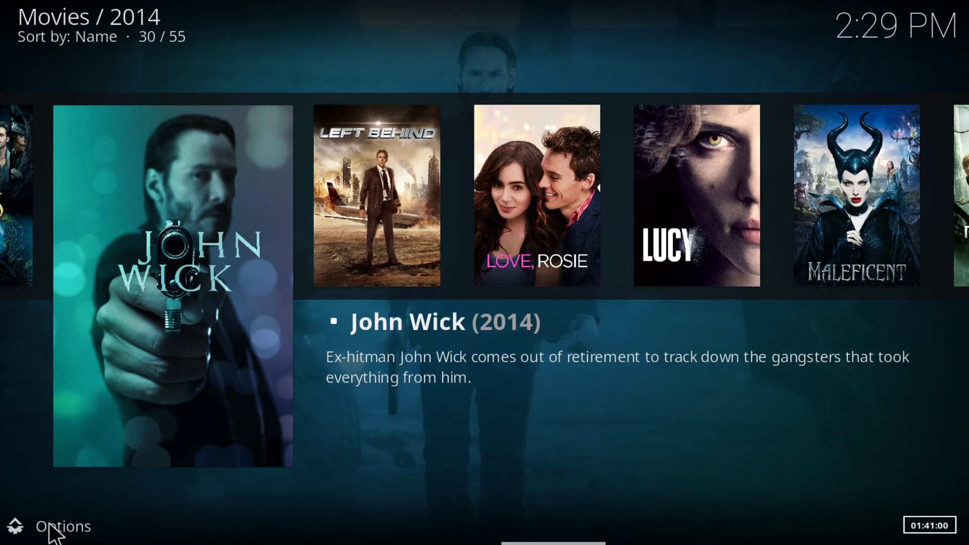
# - Switch the 2014 movies to Wall view, scroll the posters, then show the home Movies section
pyautogui.click(61, 526)
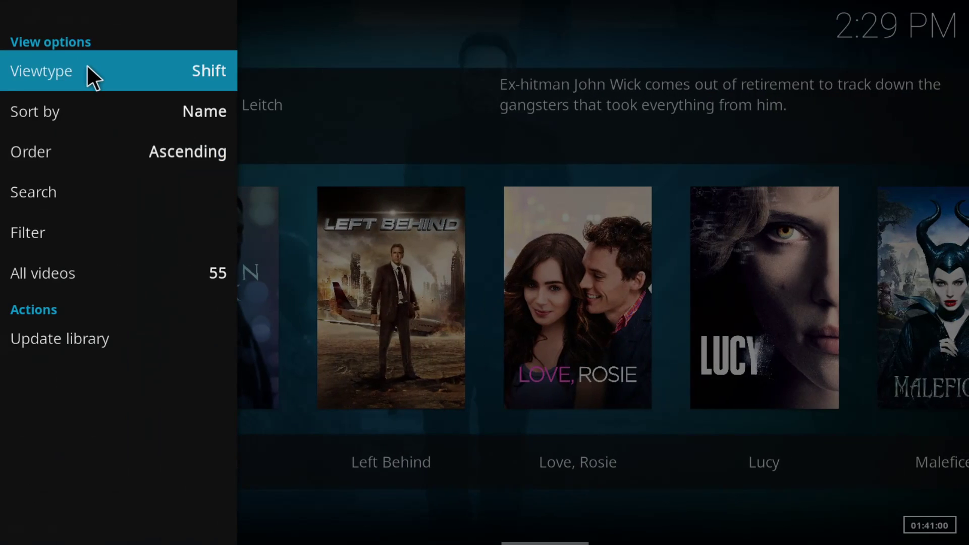
pyautogui.click(118, 71)
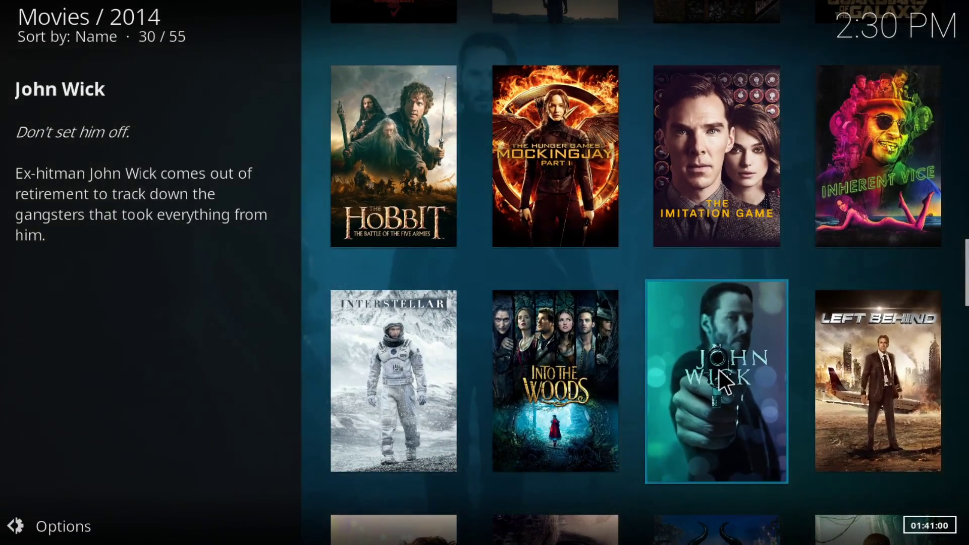
pyautogui.scroll(-3)
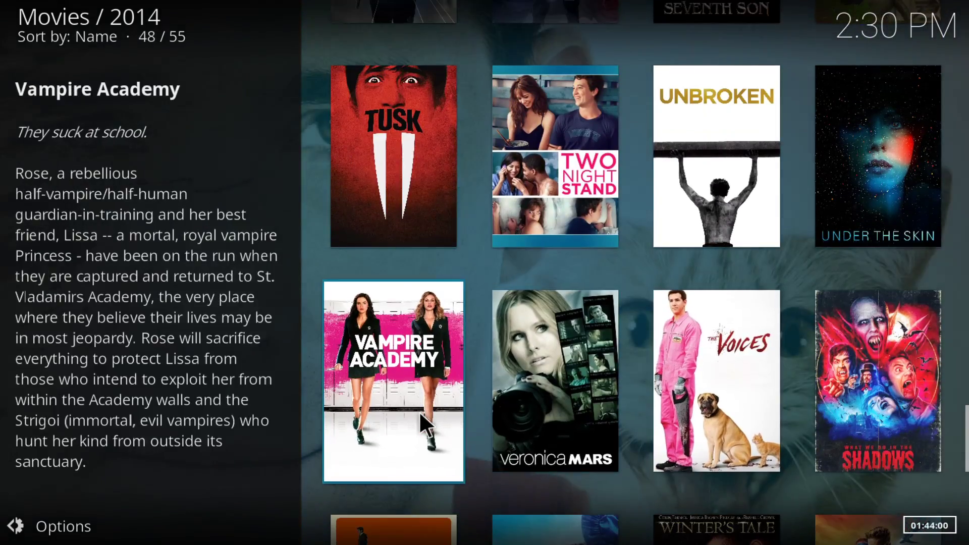
pyautogui.scroll(-3)
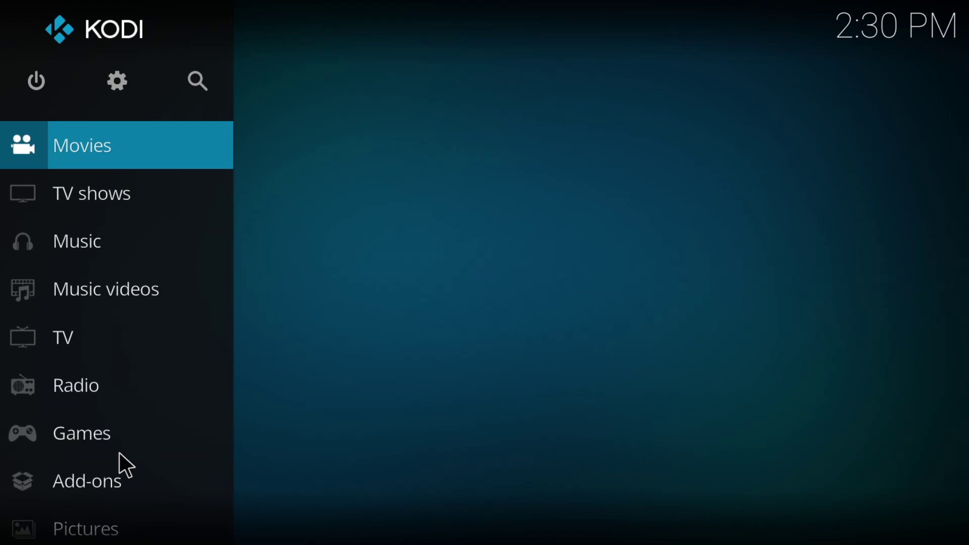
pyautogui.click(82, 145)
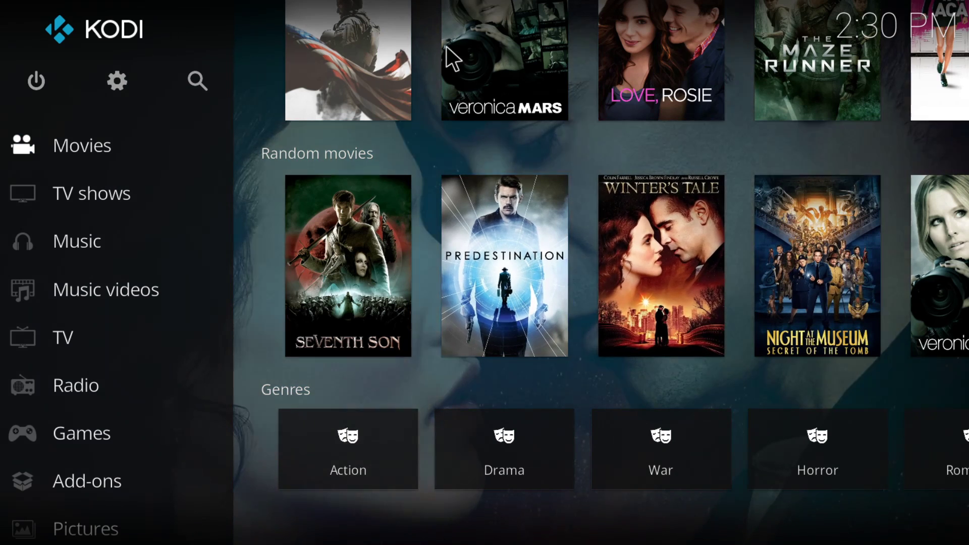
# - Open the Videos file sources list from the home screen
pyautogui.click(91, 193)
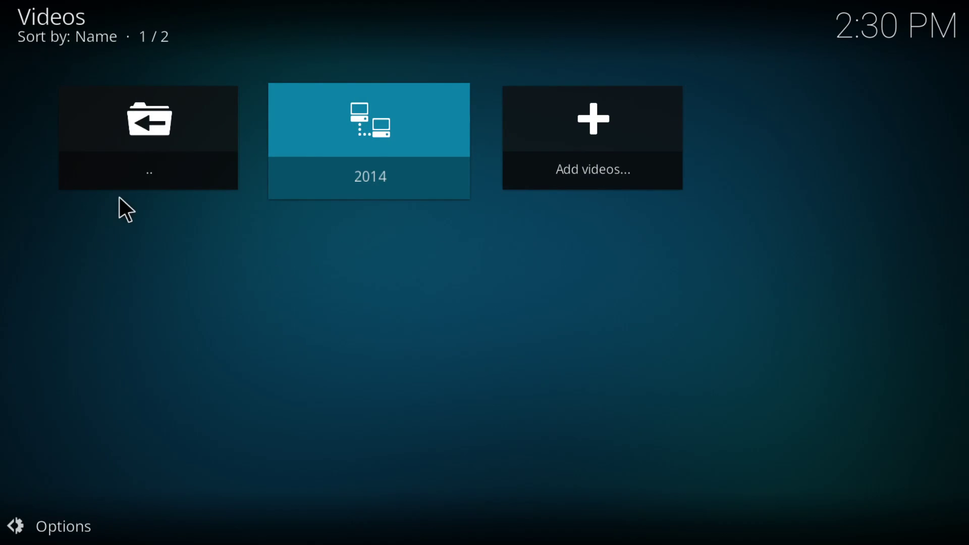
pyautogui.moveTo(613, 157)
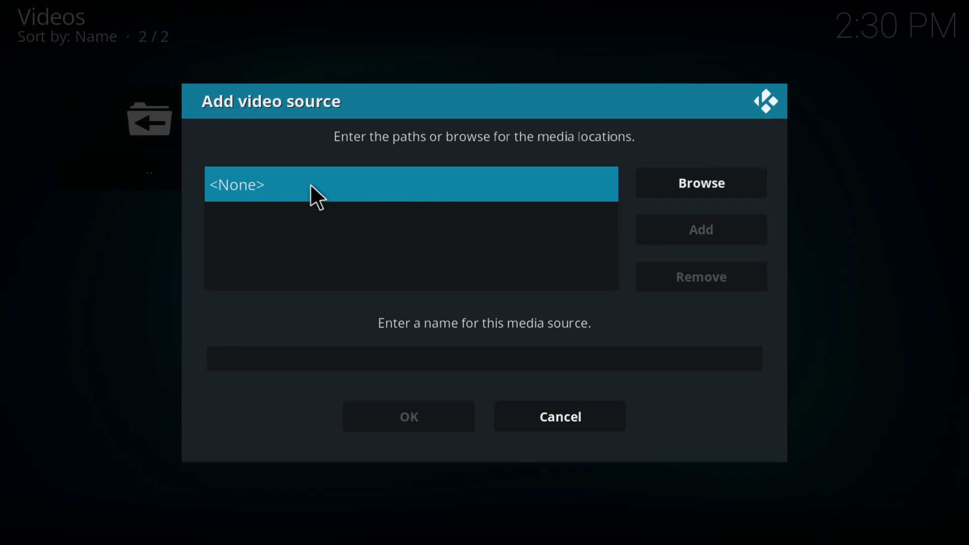
# - Browse for the new source's location and choose Windows network (SMB) shares
pyautogui.click(410, 183)
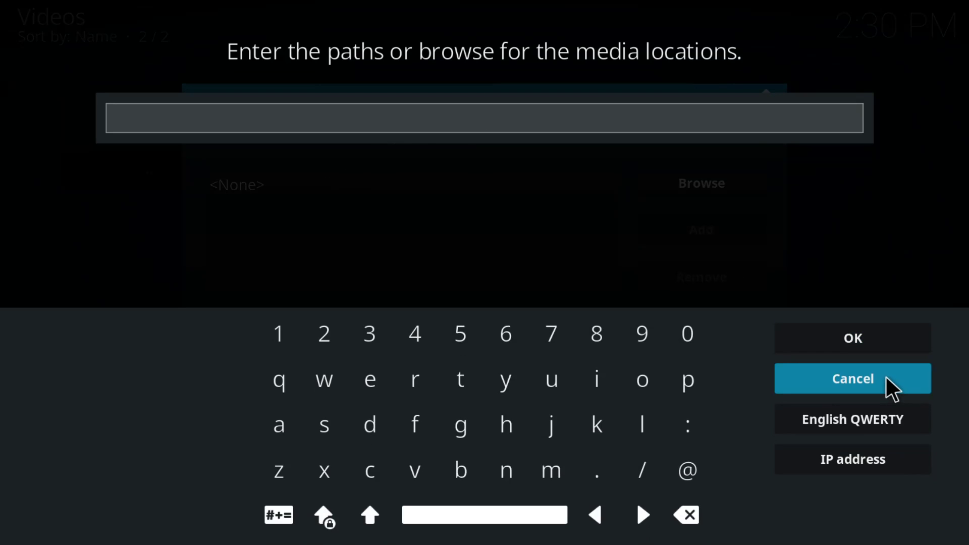
pyautogui.click(851, 378)
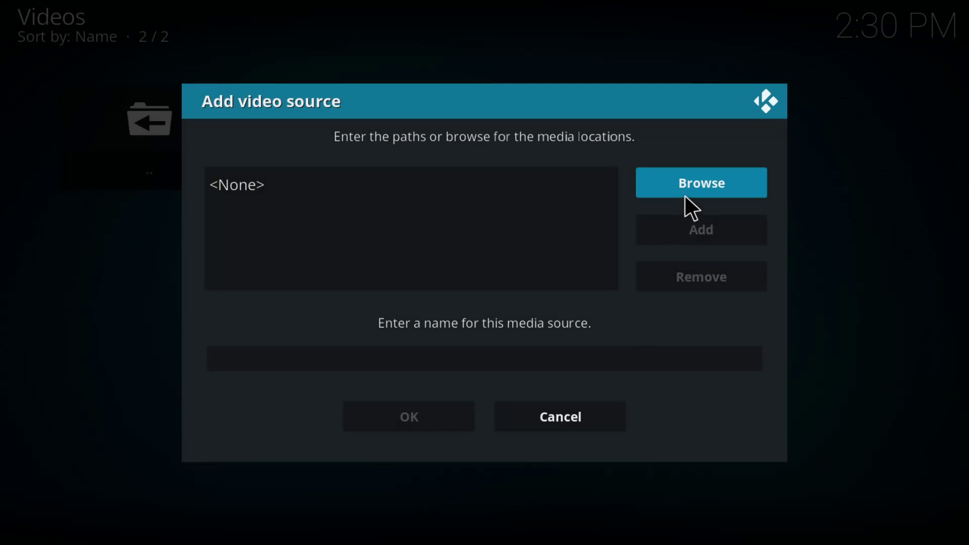
pyautogui.click(700, 182)
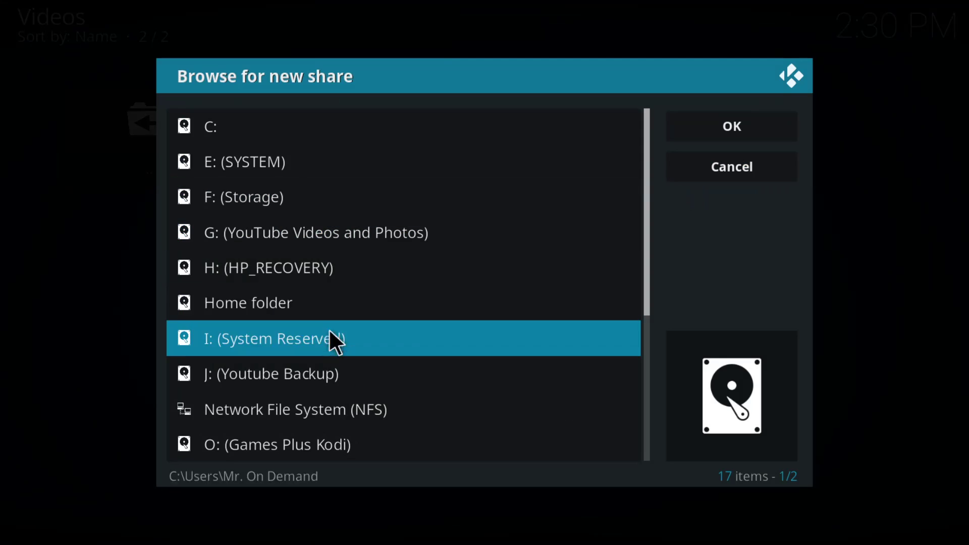
pyautogui.scroll(-3)
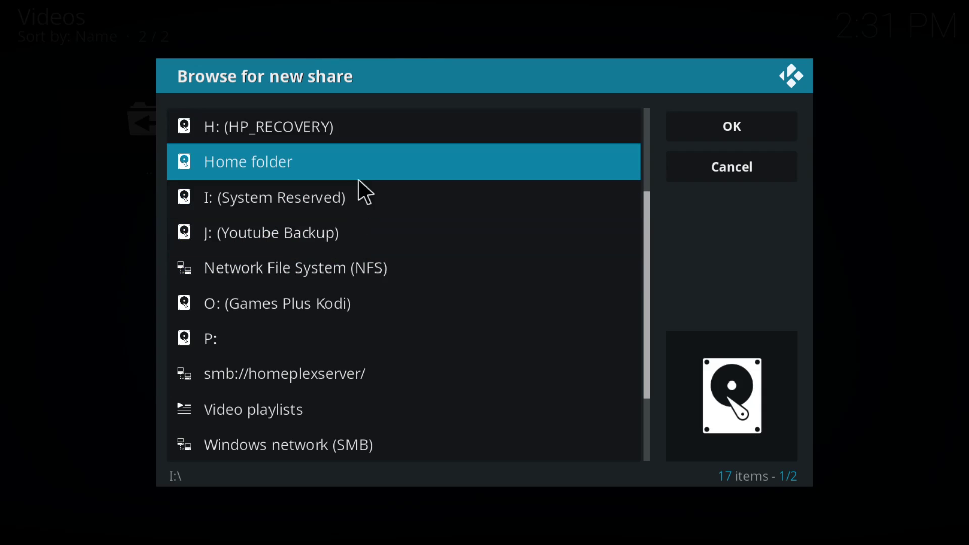
pyautogui.click(288, 444)
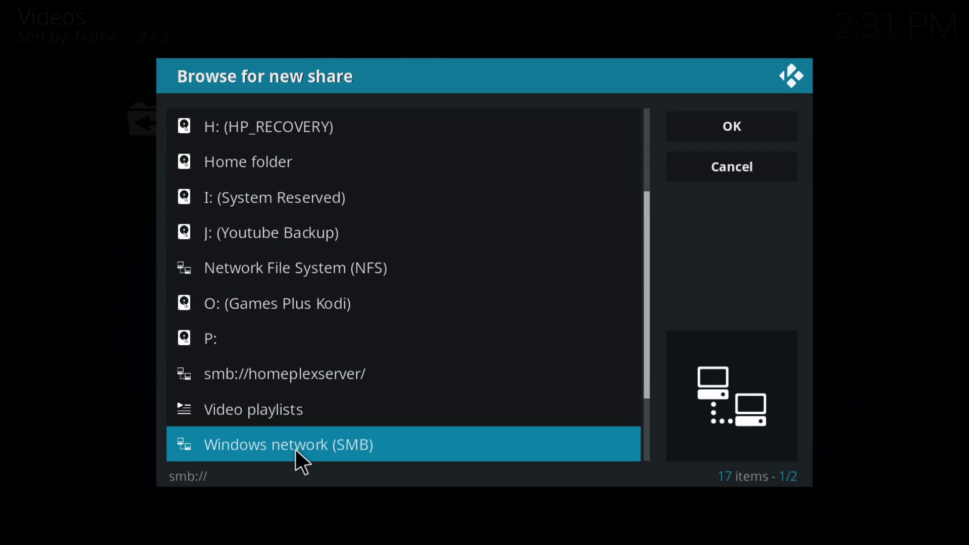
pyautogui.moveTo(355, 463)
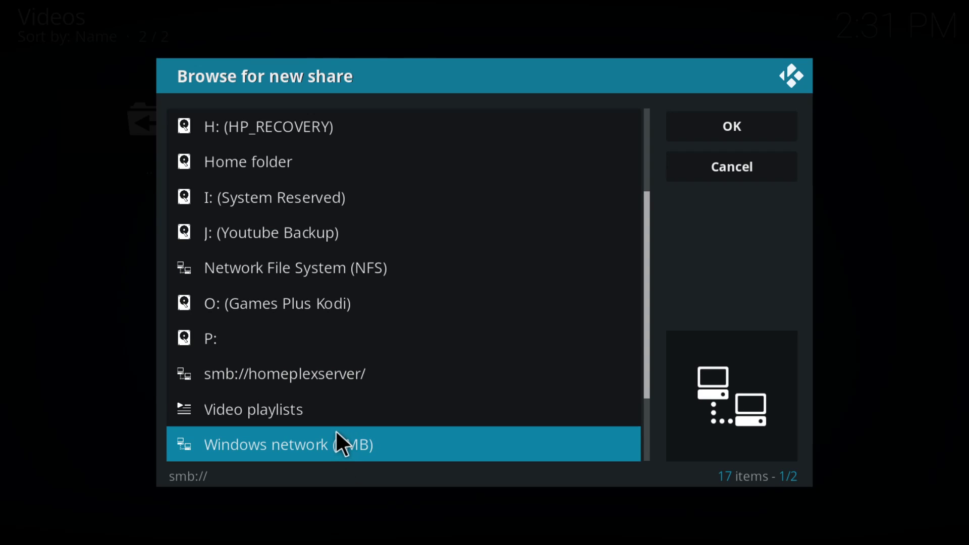
pyautogui.moveTo(320, 448)
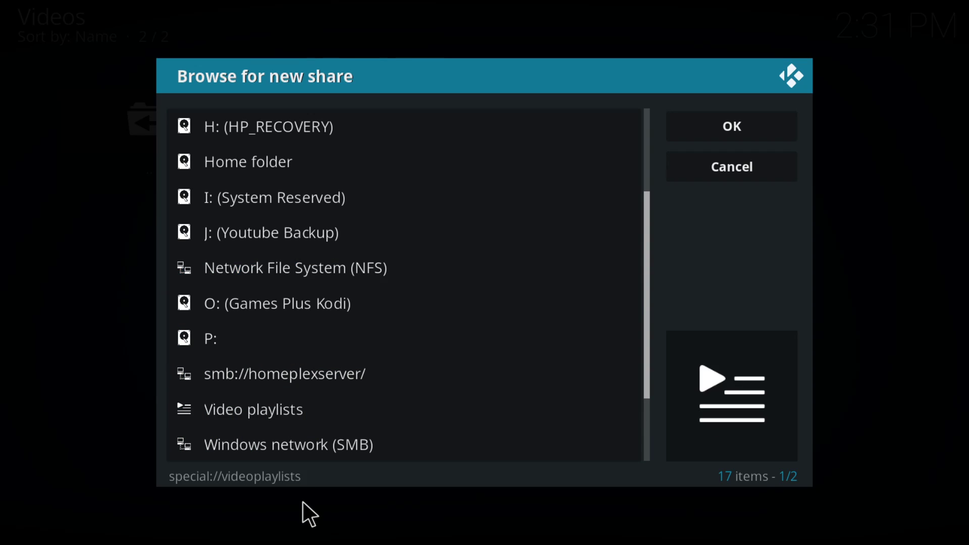
pyautogui.click(288, 444)
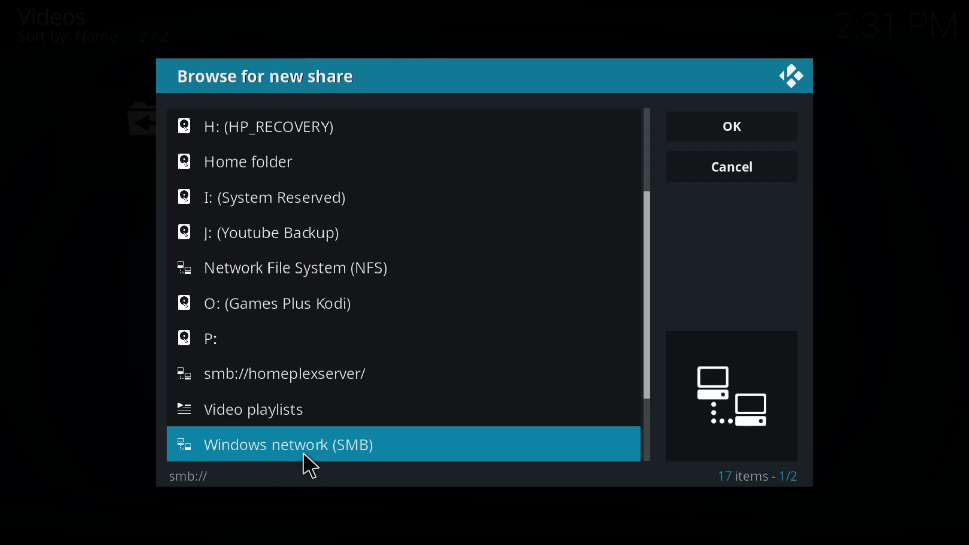
# - Open homeplexserver, go into TV then History, and accept that folder as the path
pyautogui.click(284, 374)
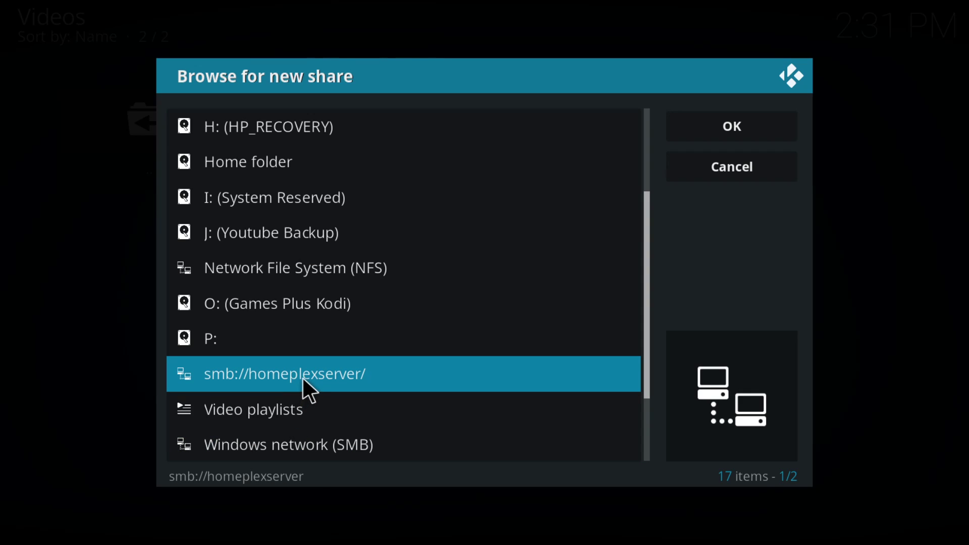
pyautogui.doubleClick(284, 374)
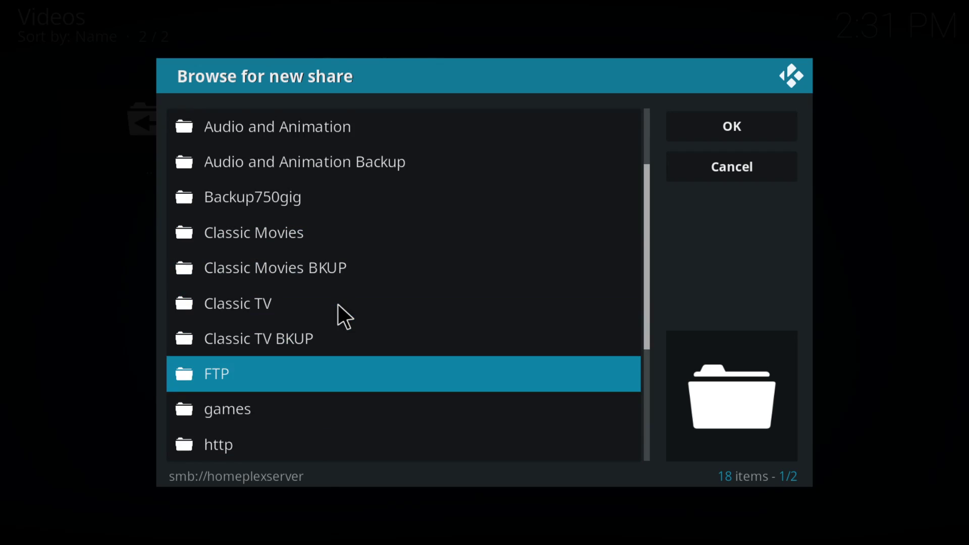
pyautogui.scroll(-3)
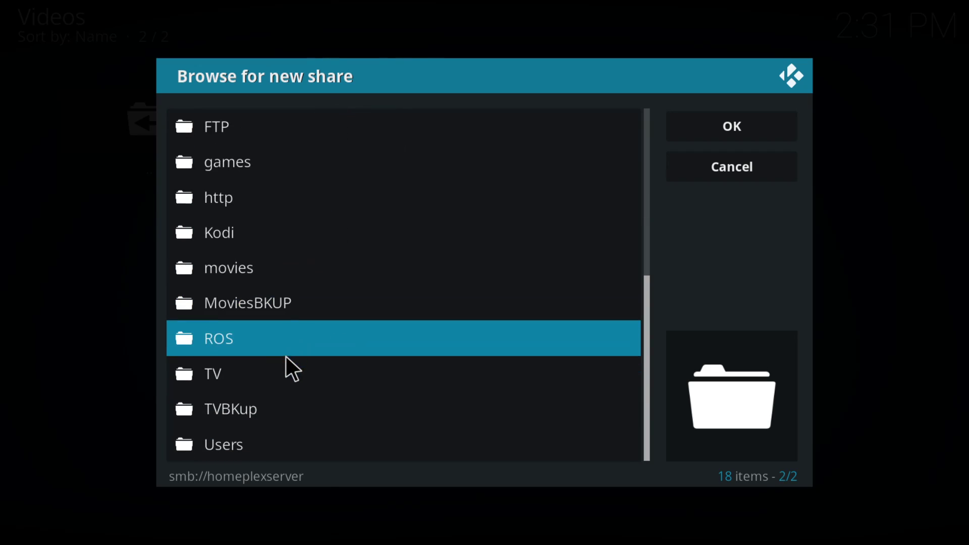
pyautogui.doubleClick(212, 373)
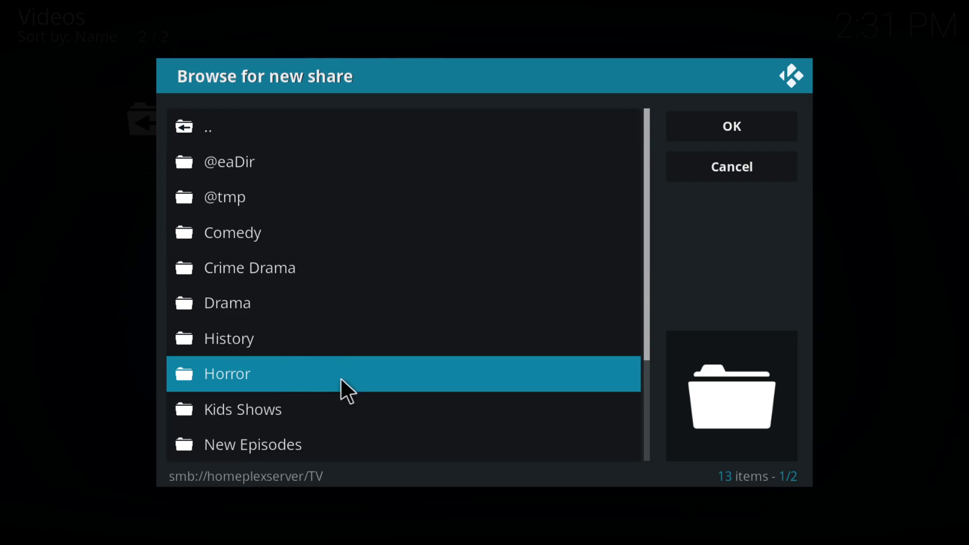
pyautogui.moveTo(248, 338)
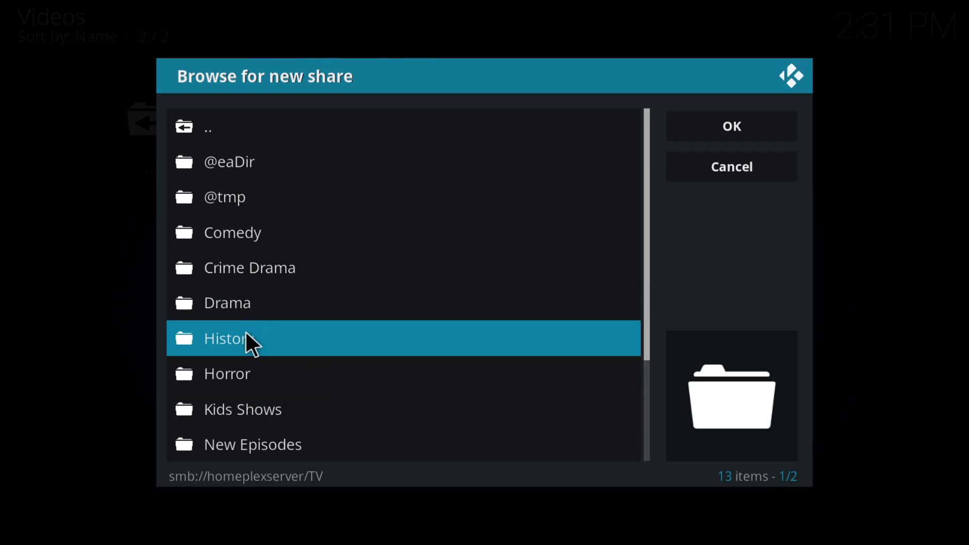
pyautogui.doubleClick(229, 338)
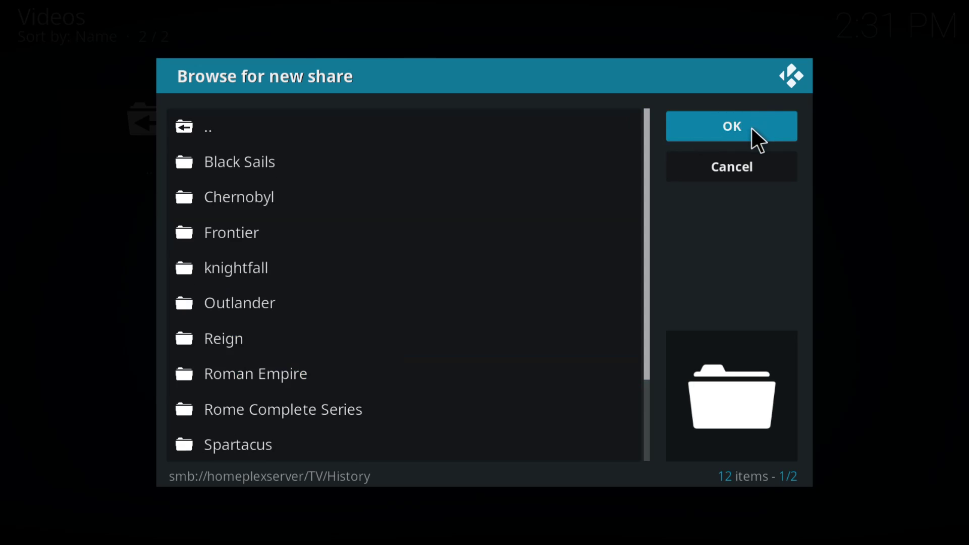
pyautogui.click(732, 126)
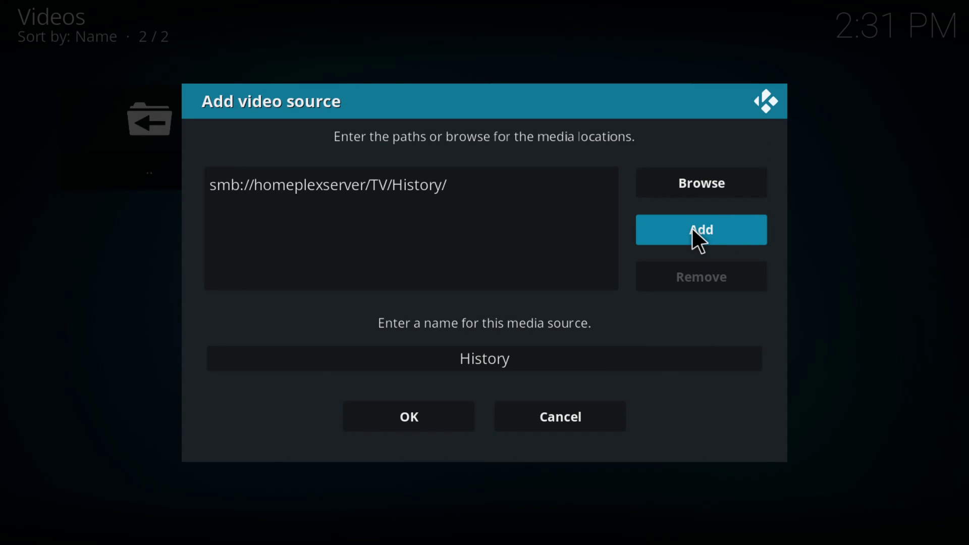
pyautogui.moveTo(692, 260)
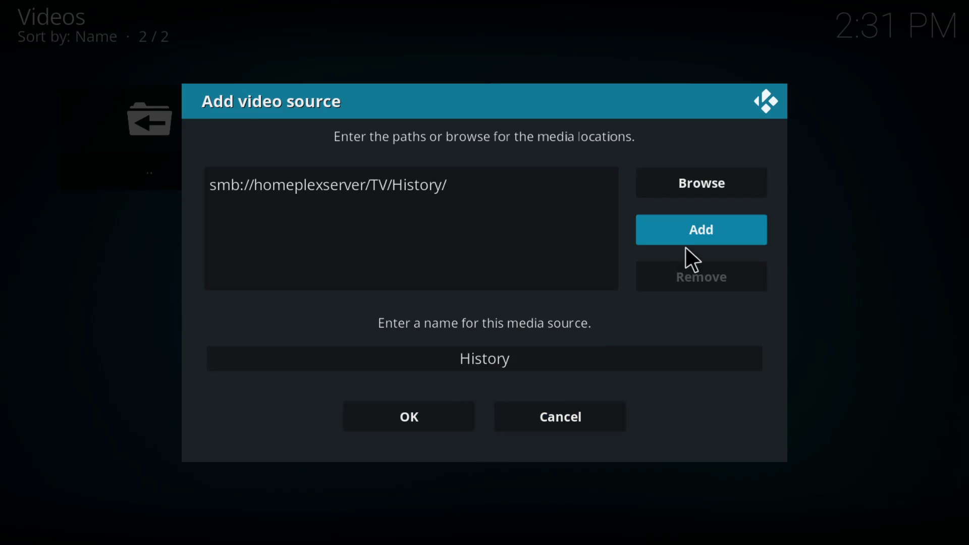
# - Save smb://homeplexserver/TV/History/ as the History source, discarding the empty extra path
pyautogui.click(700, 229)
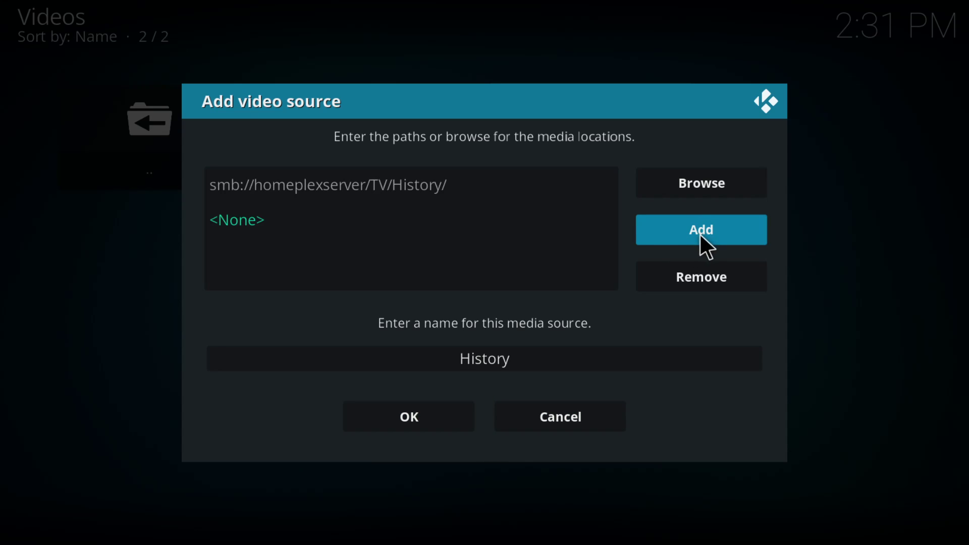
pyautogui.click(700, 229)
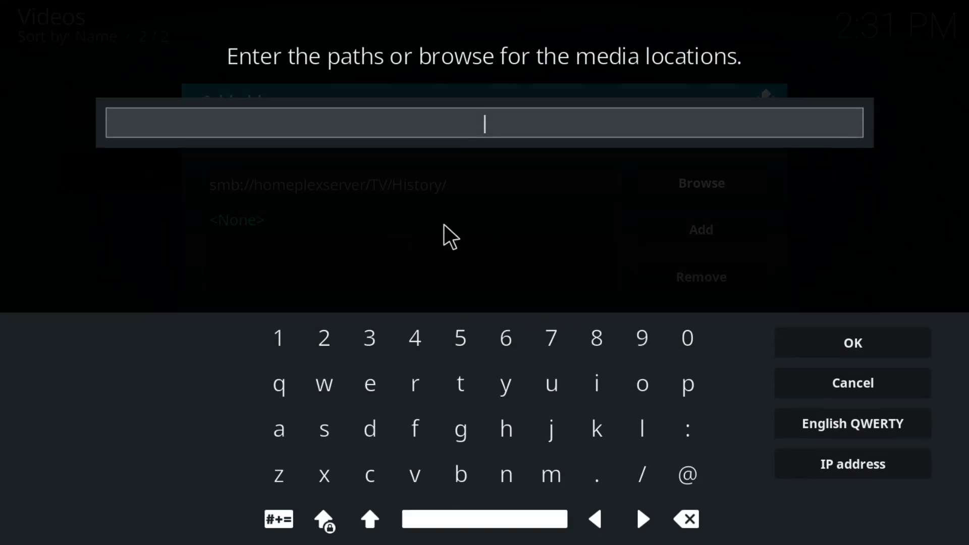
pyautogui.click(852, 342)
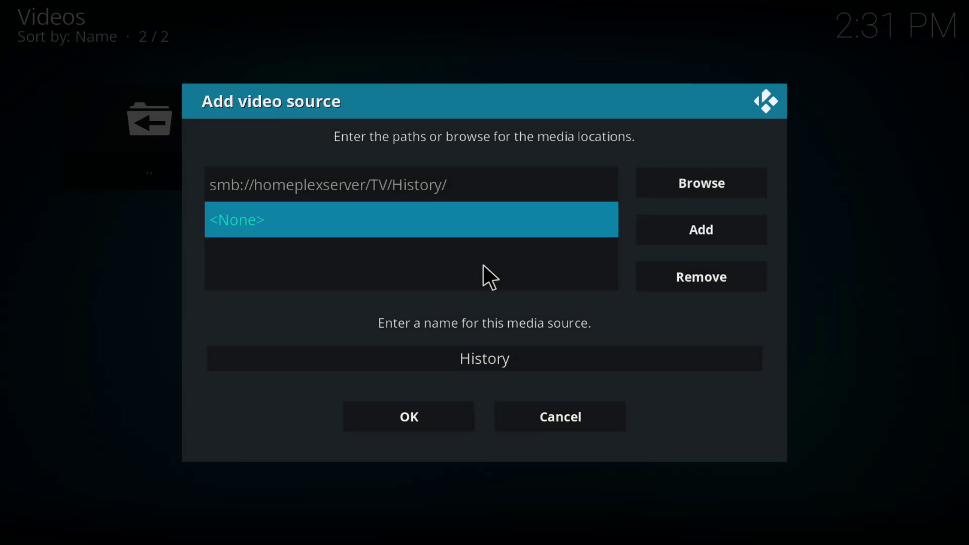
pyautogui.click(408, 416)
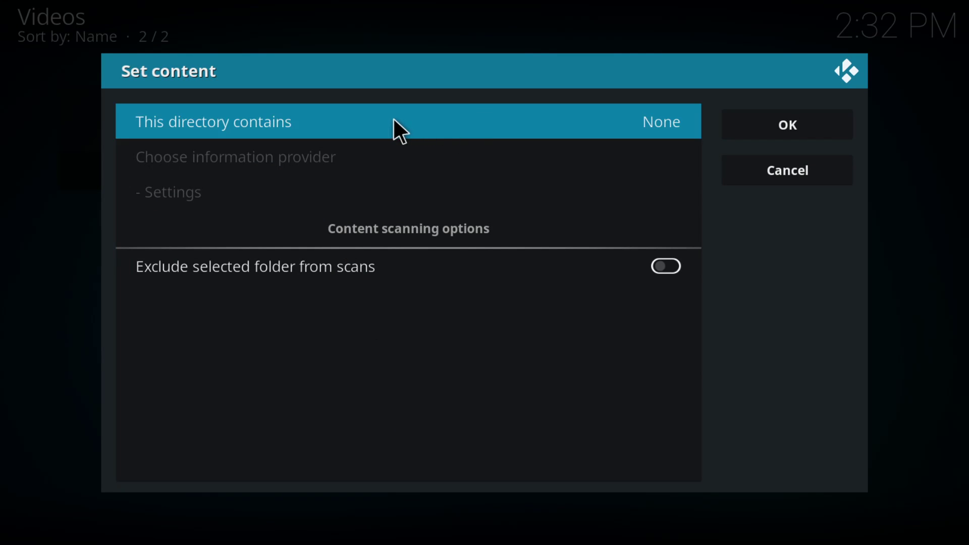
pyautogui.moveTo(299, 140)
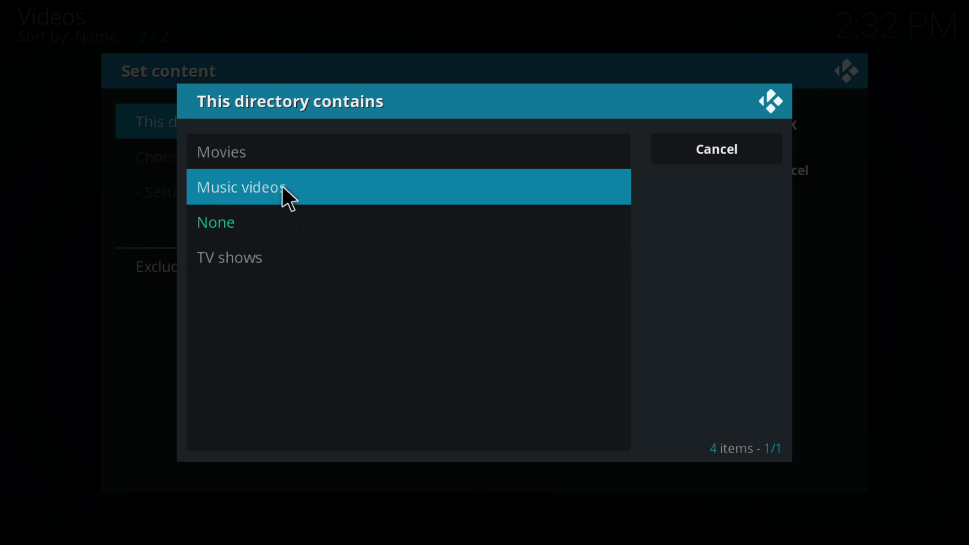
# - Set History to TV shows from The Movie Database and refresh all items
pyautogui.click(228, 257)
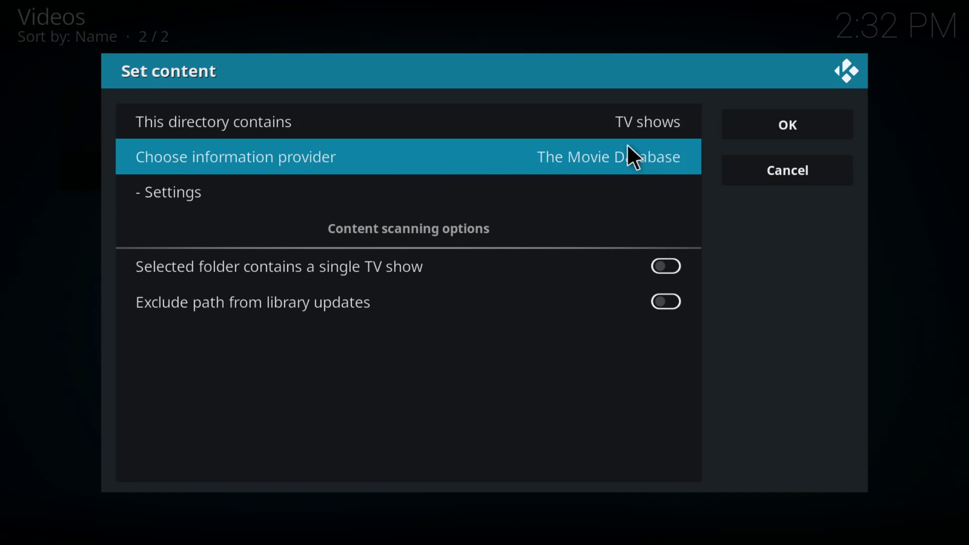
pyautogui.click(213, 121)
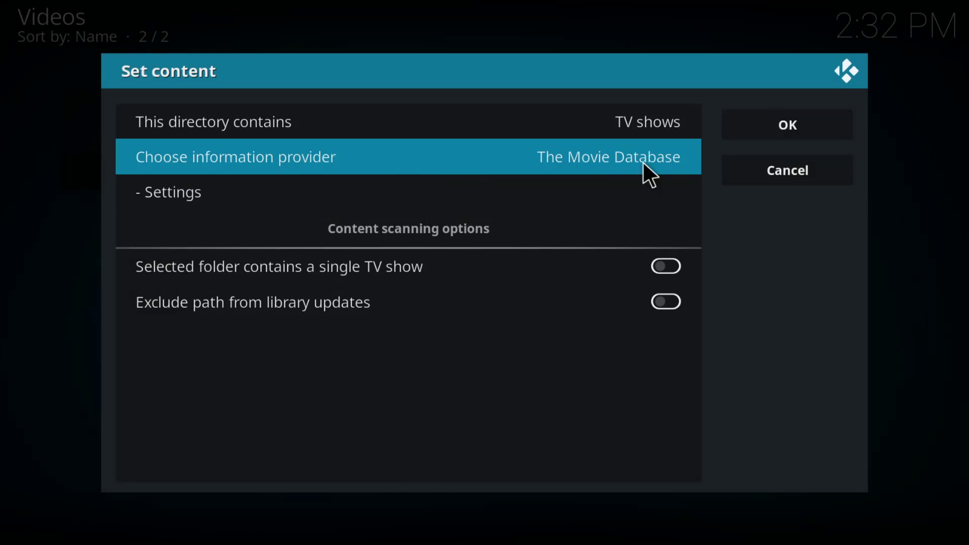
pyautogui.moveTo(254, 278)
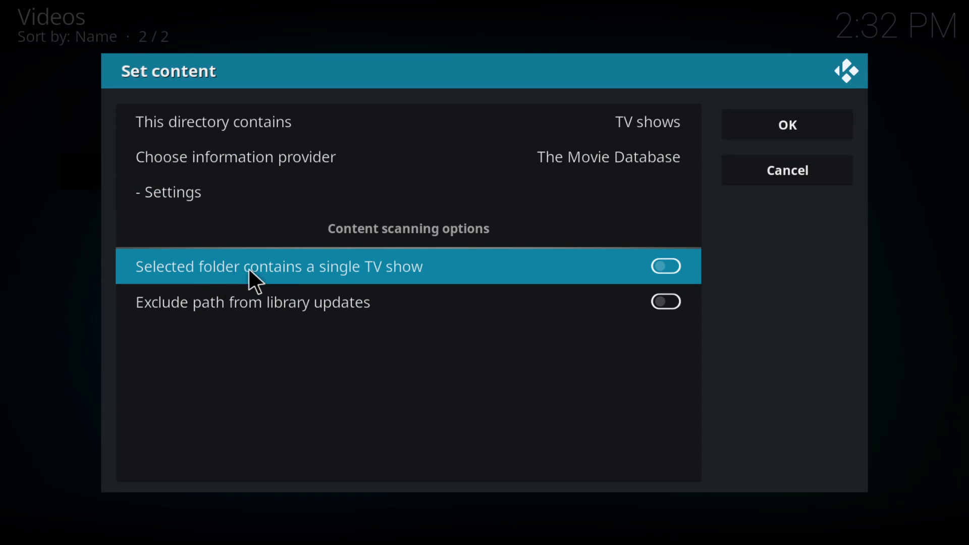
pyautogui.moveTo(652, 297)
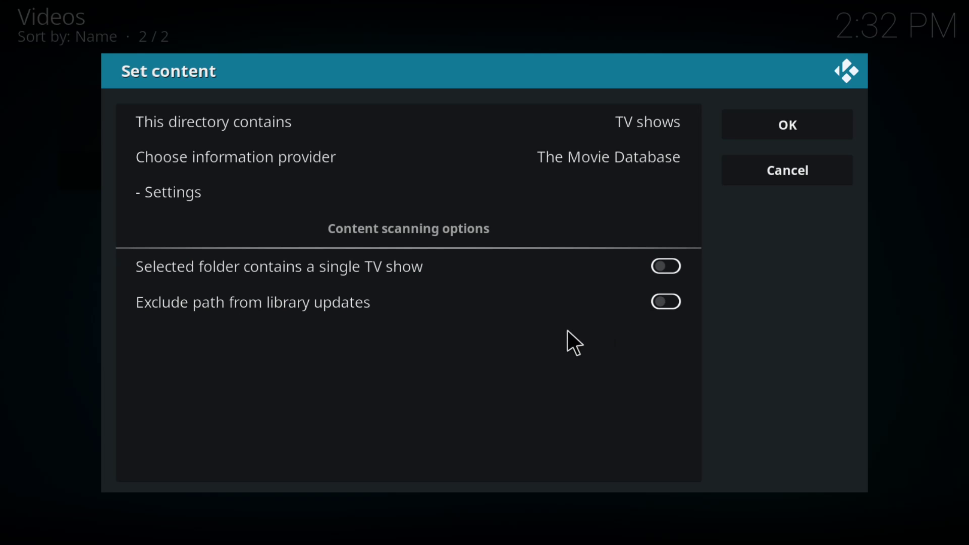
pyautogui.moveTo(252, 315)
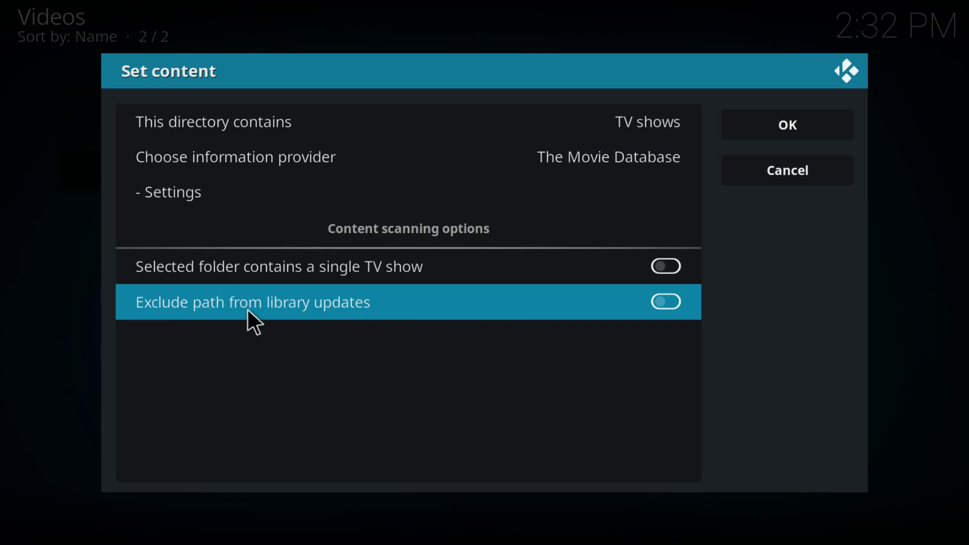
pyautogui.click(786, 125)
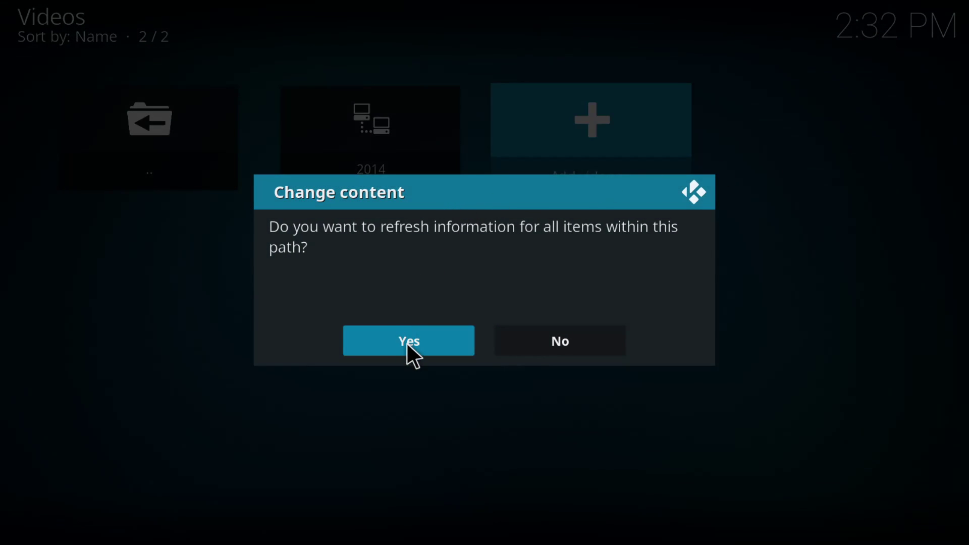
pyautogui.click(408, 341)
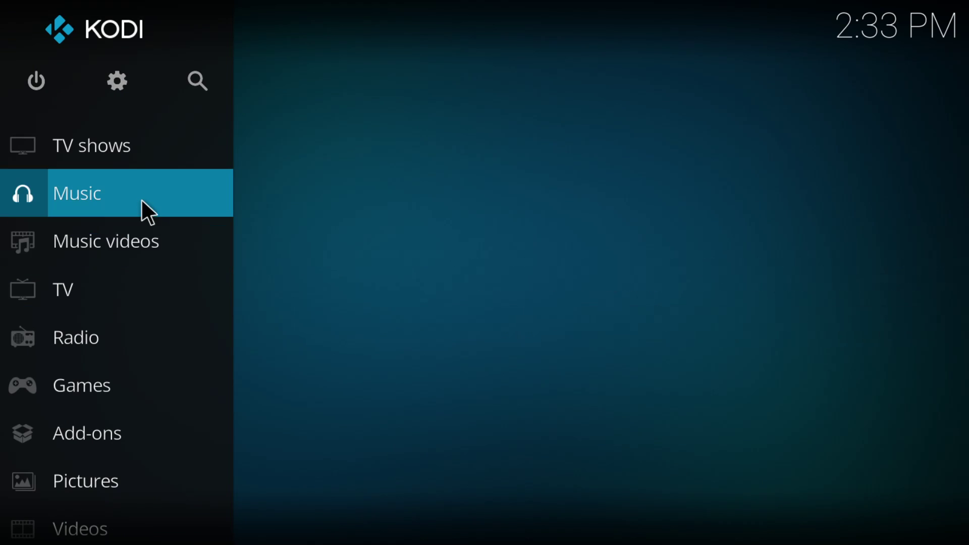
# - Open the TV shows library and scroll through the scraped series like Knightfall and Chernobyl
pyautogui.click(92, 192)
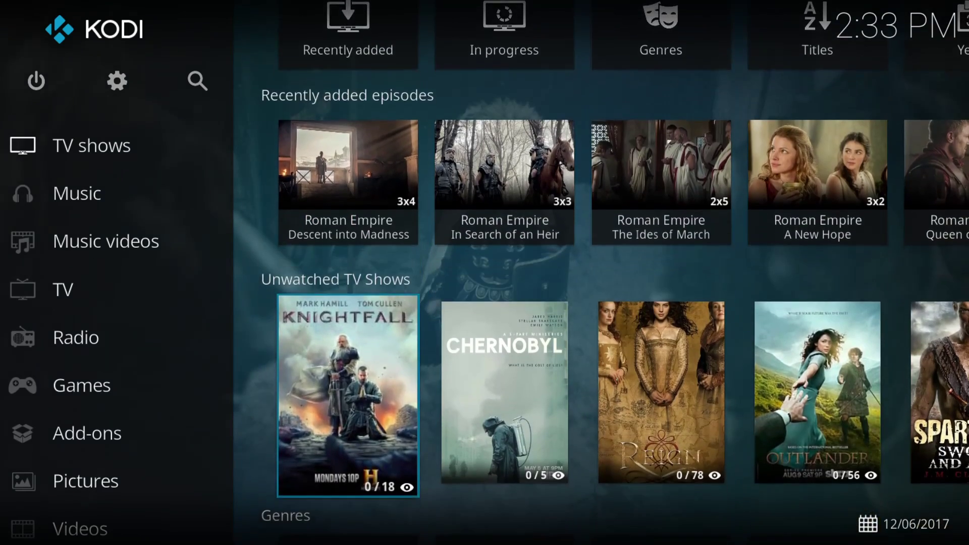
pyautogui.scroll(-3)
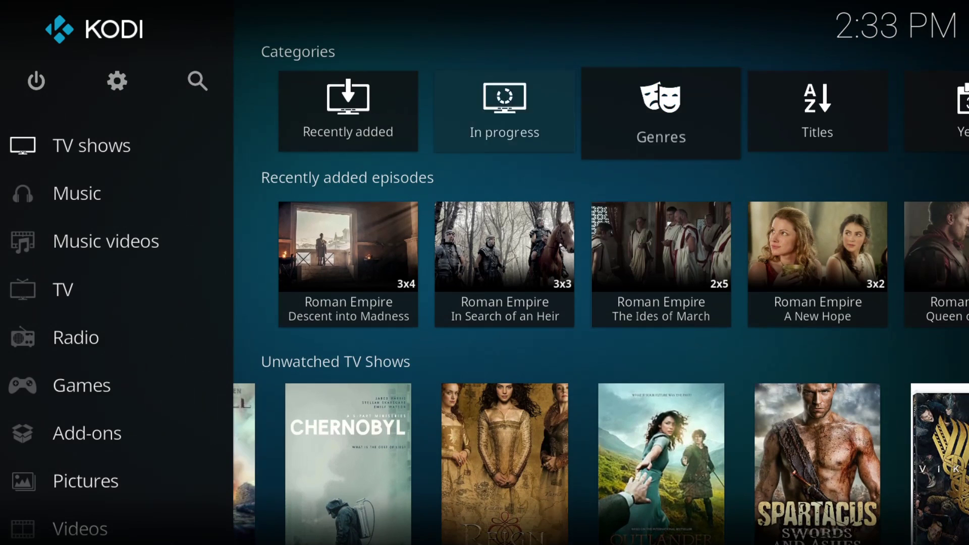
pyautogui.moveTo(504, 113)
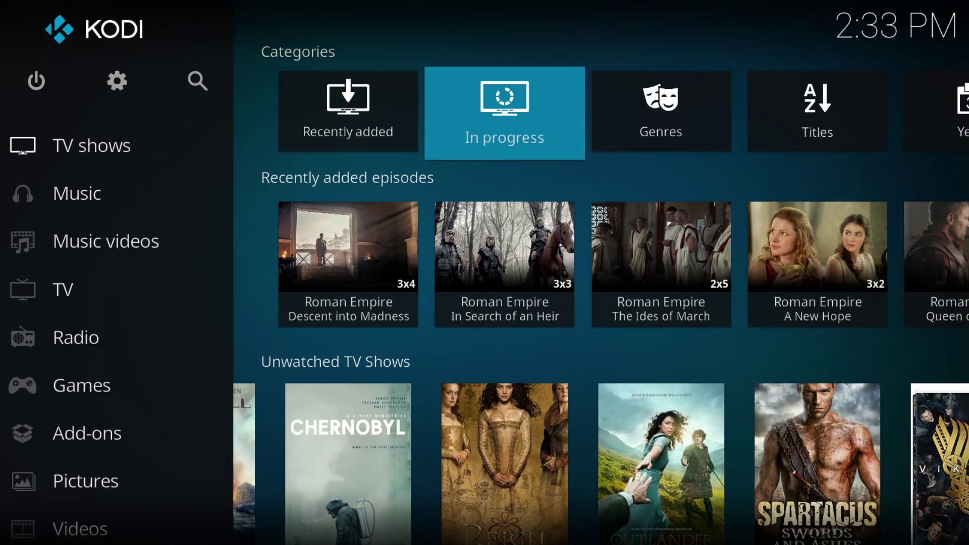
pyautogui.click(817, 112)
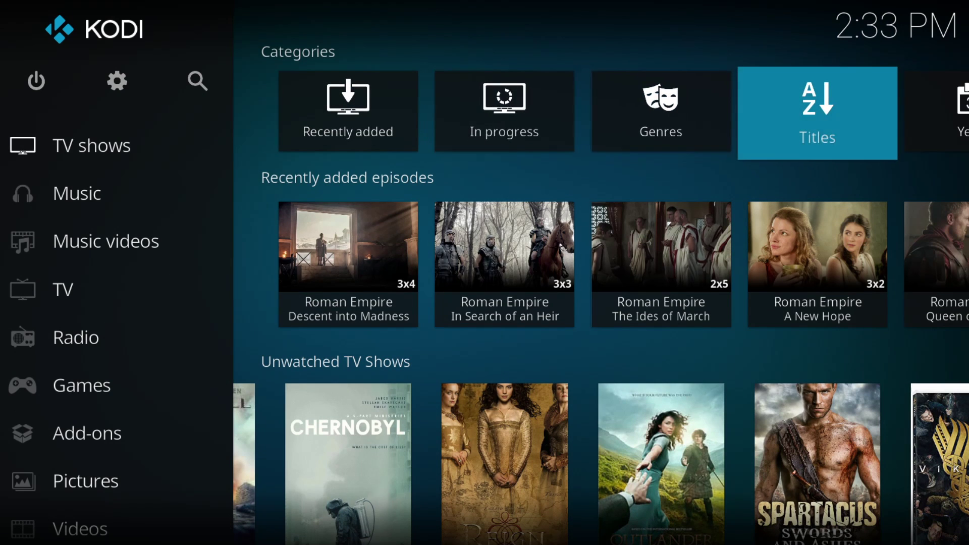
pyautogui.hscroll(3)
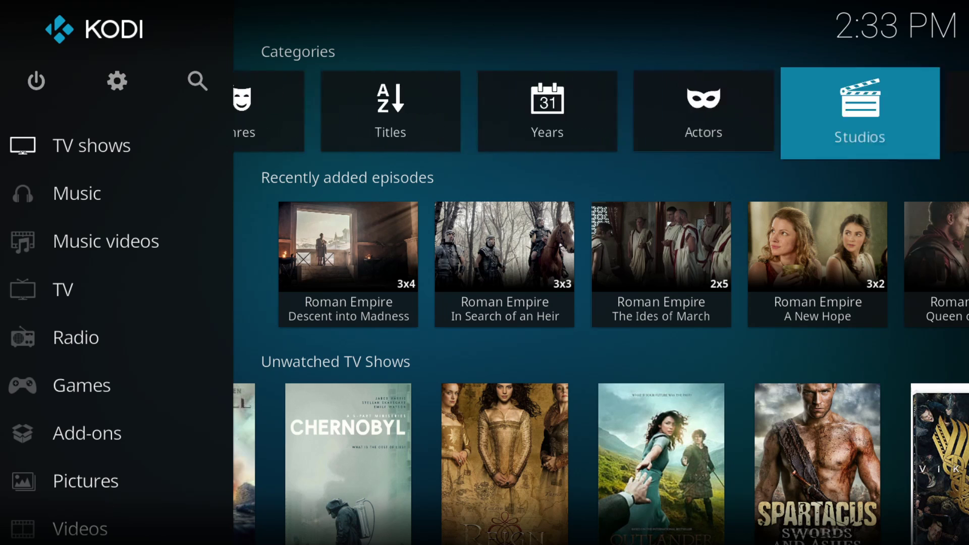
pyautogui.hscroll(3)
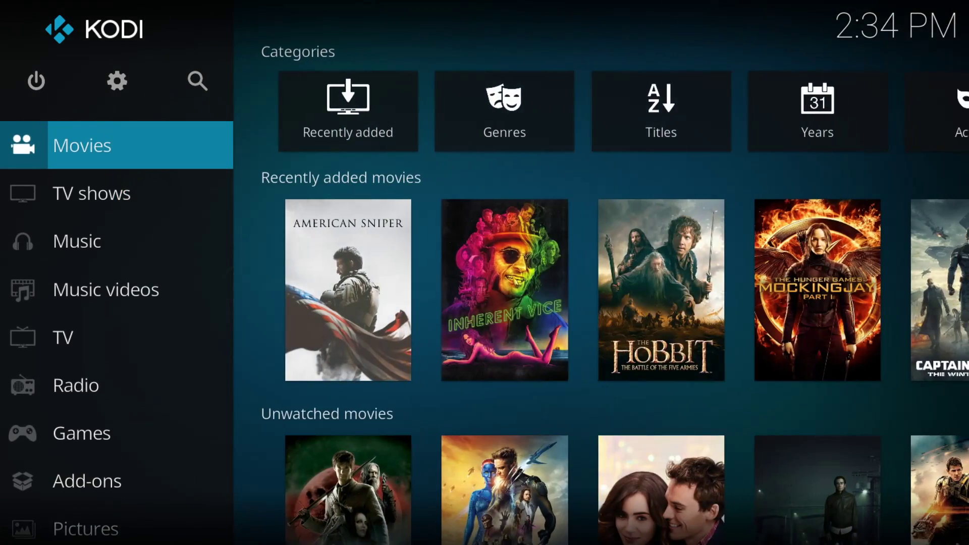
# - Scroll the Movies recently added and unwatched rows, then leave via the power icon
pyautogui.scroll(-3)
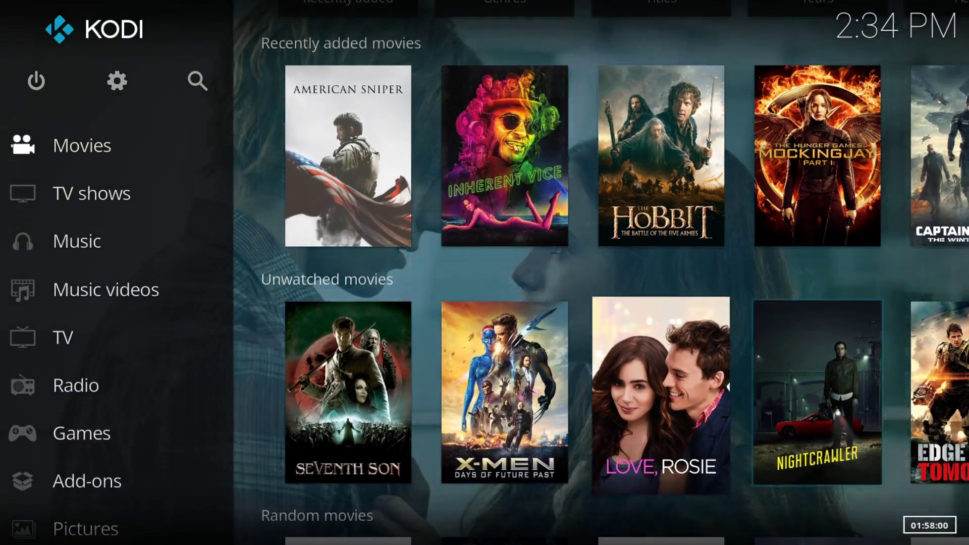
pyautogui.hscroll(3)
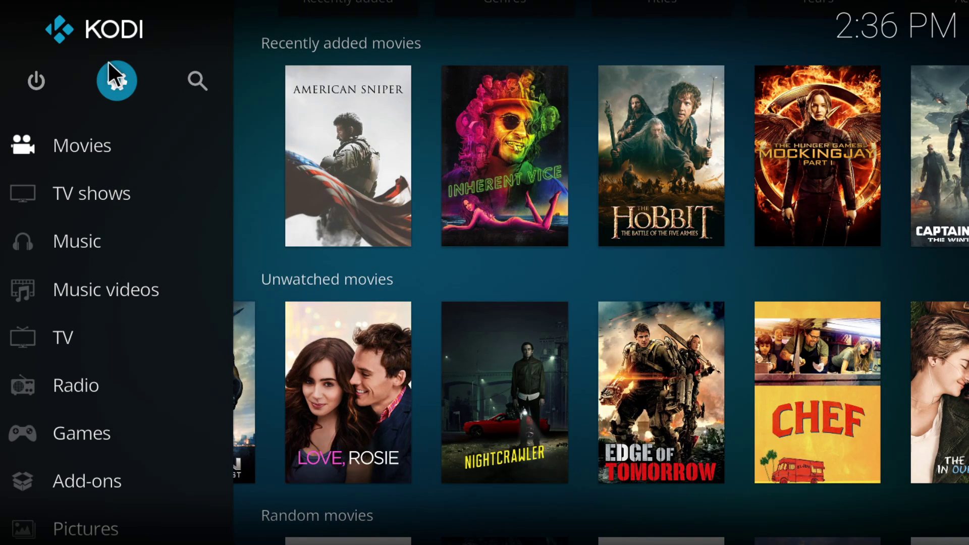
pyautogui.moveTo(114, 65)
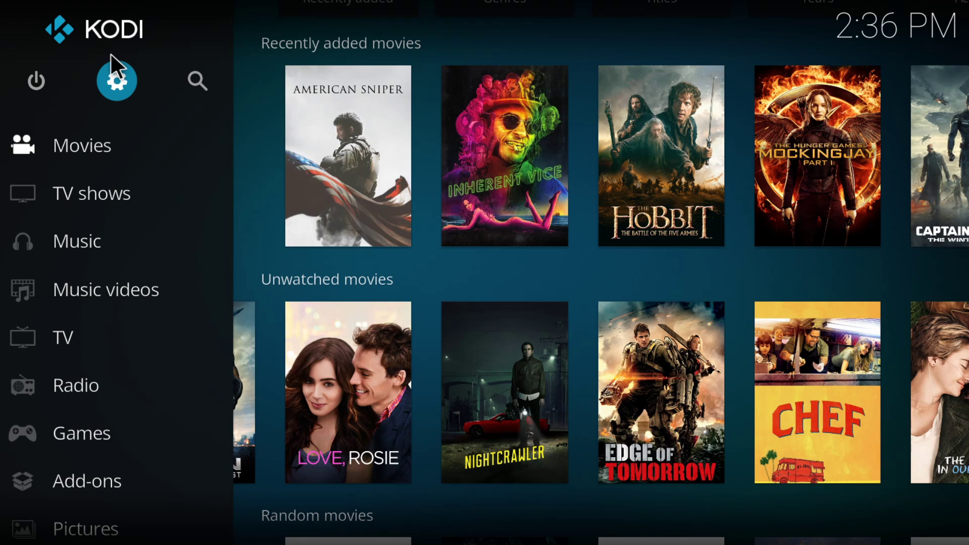
pyautogui.moveTo(35, 81)
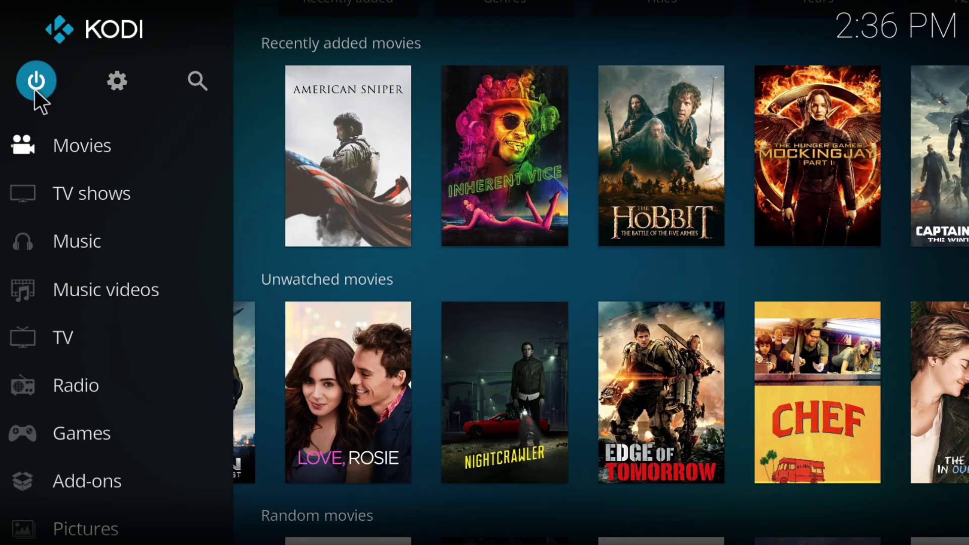
pyautogui.click(87, 480)
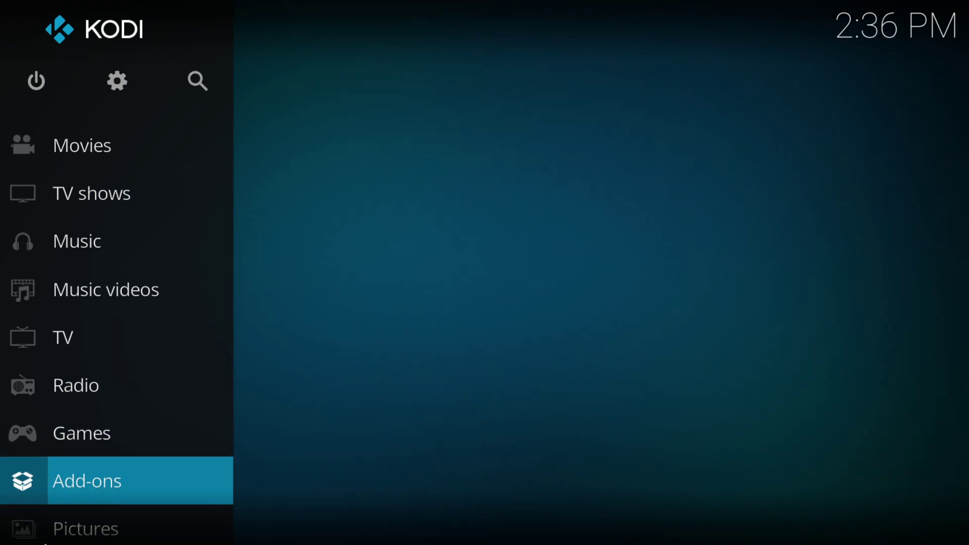